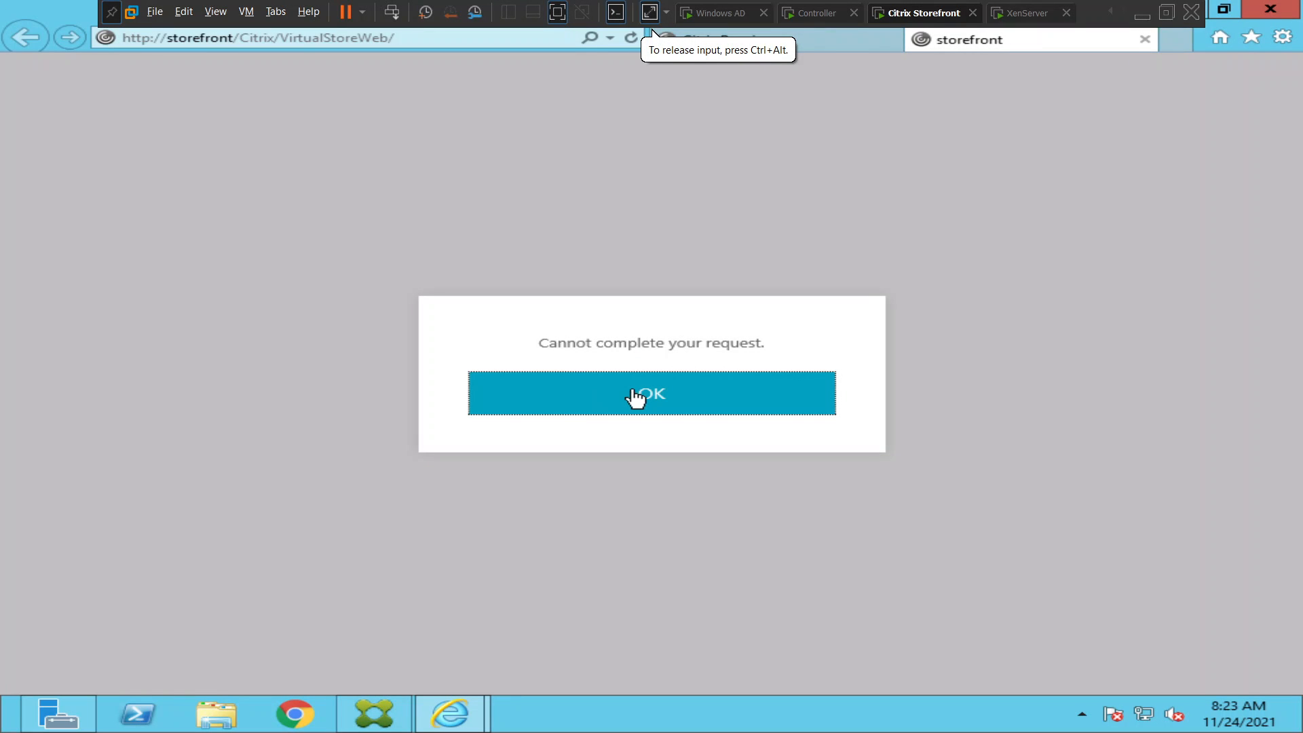
{"action": "mouse_move", "coordinate": [958, 404]}
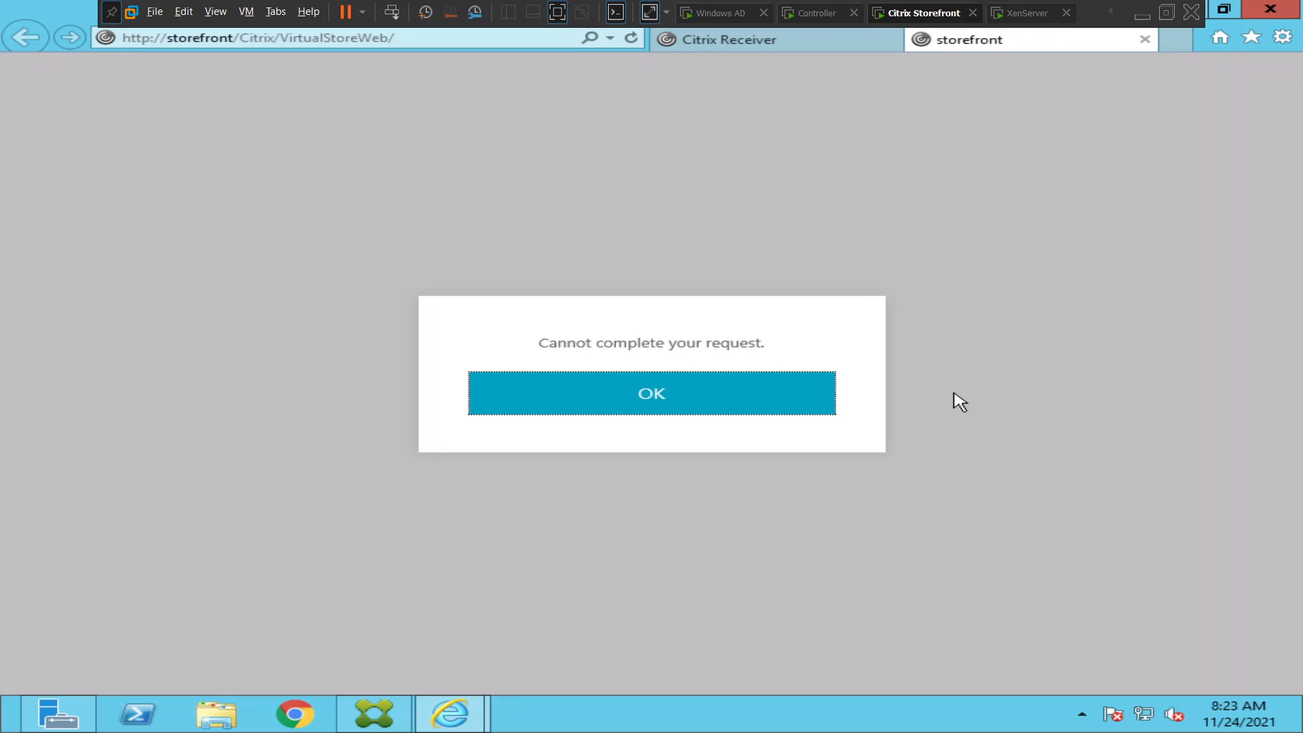
{"action": "mouse_move", "coordinate": [828, 395]}
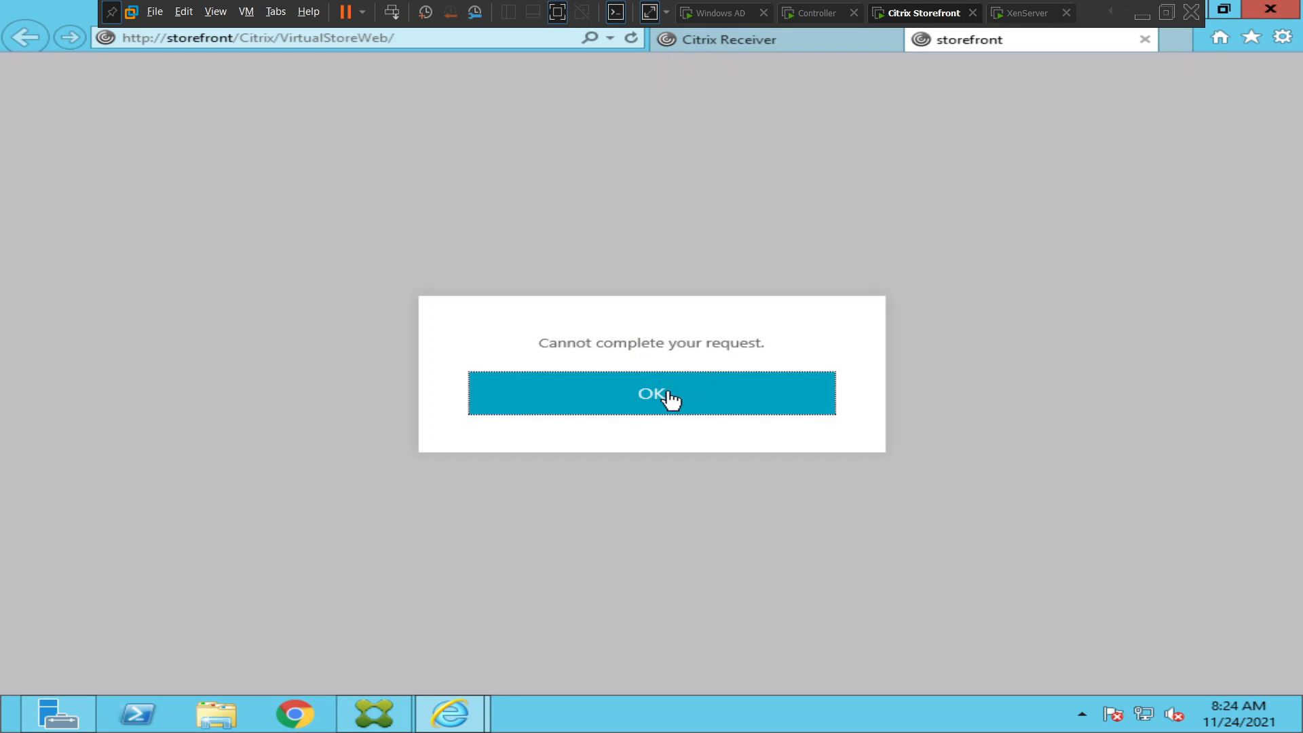
Search the Start screen apps for 'serv' to find the Services tool
{"action": "left_click", "coordinate": [651, 393]}
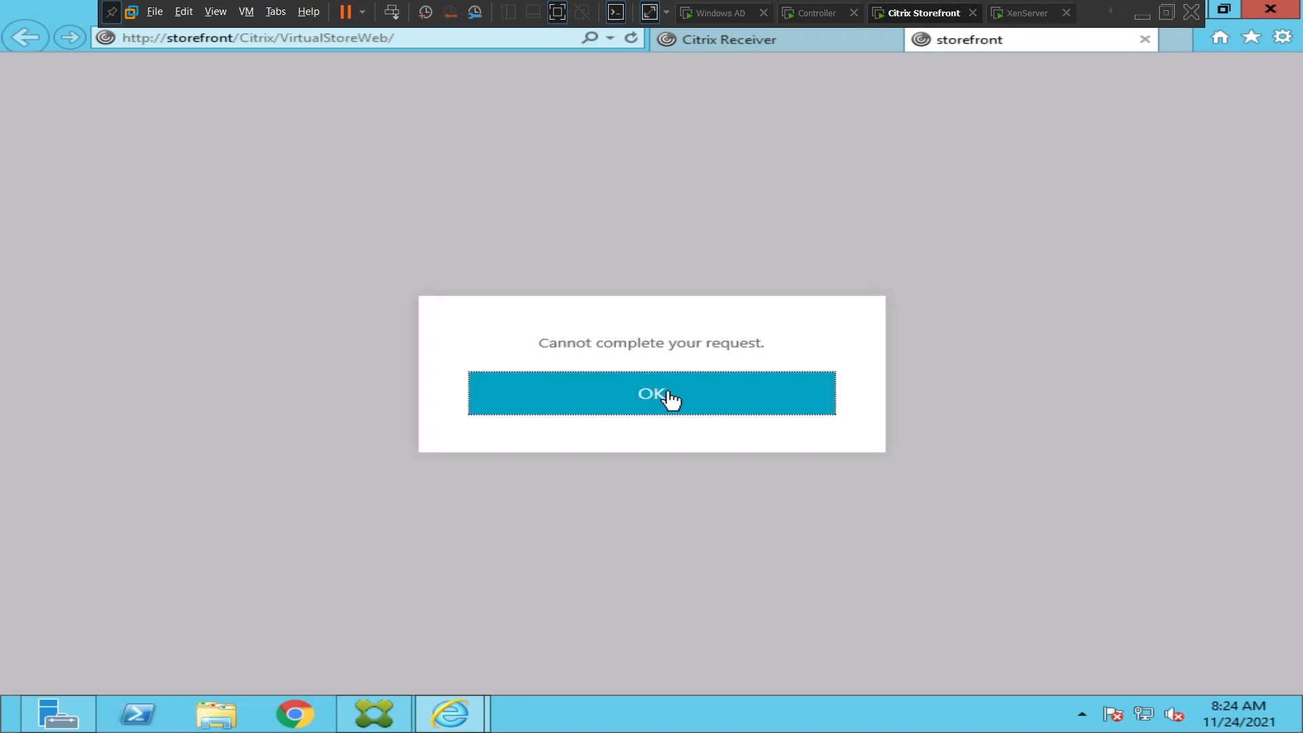
{"action": "left_click", "coordinate": [669, 397]}
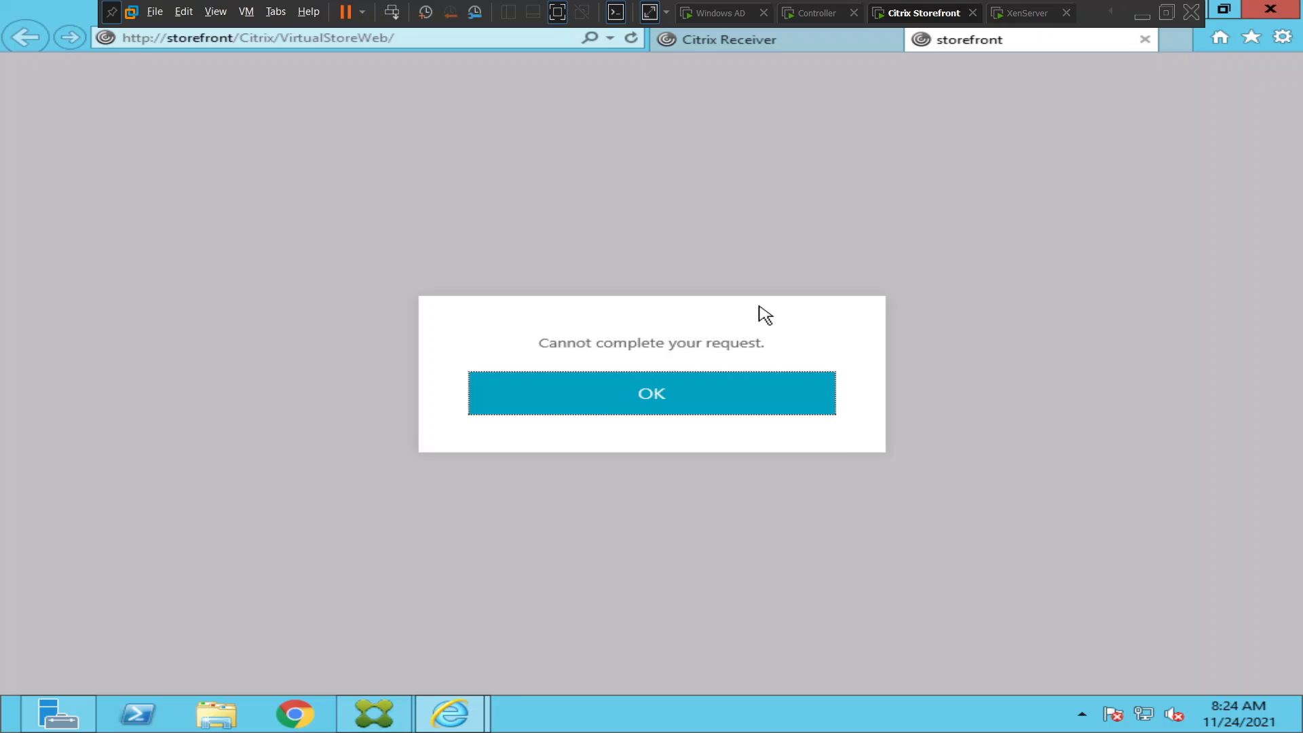
{"action": "mouse_move", "coordinate": [1006, 702]}
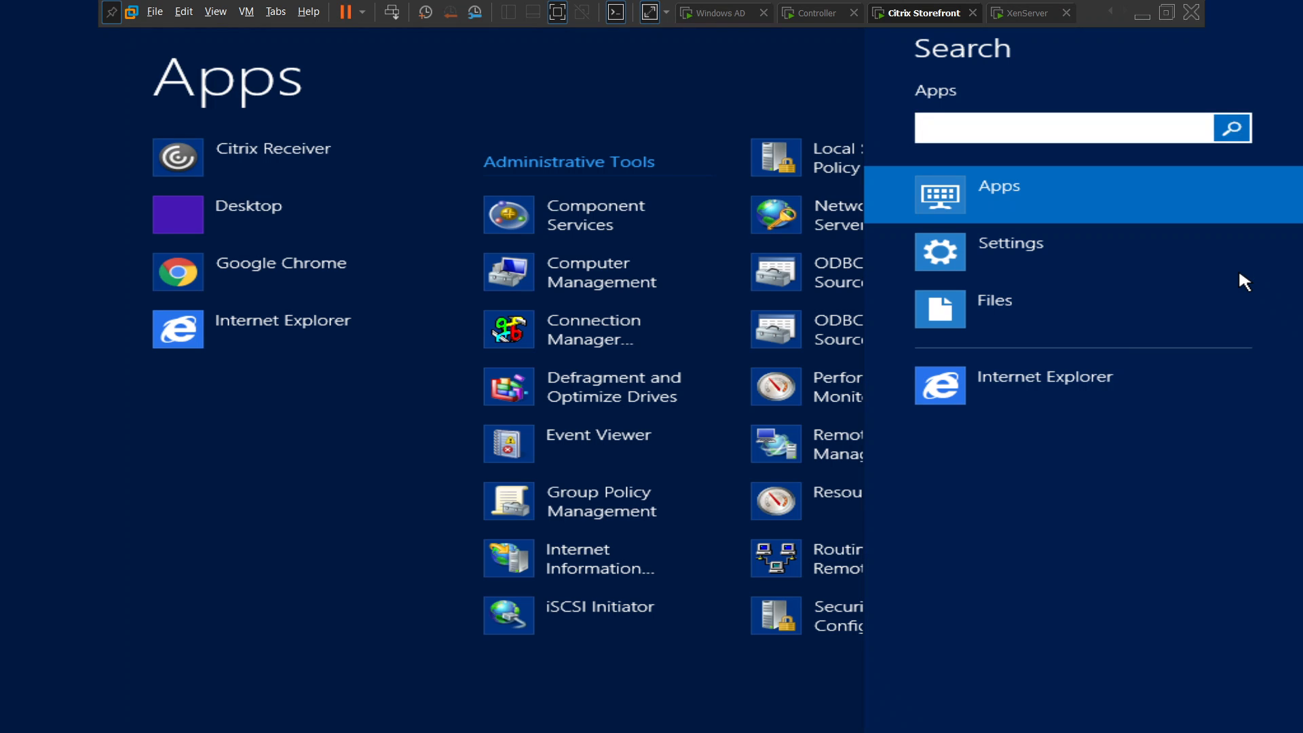
{"action": "type", "text": "ser"}
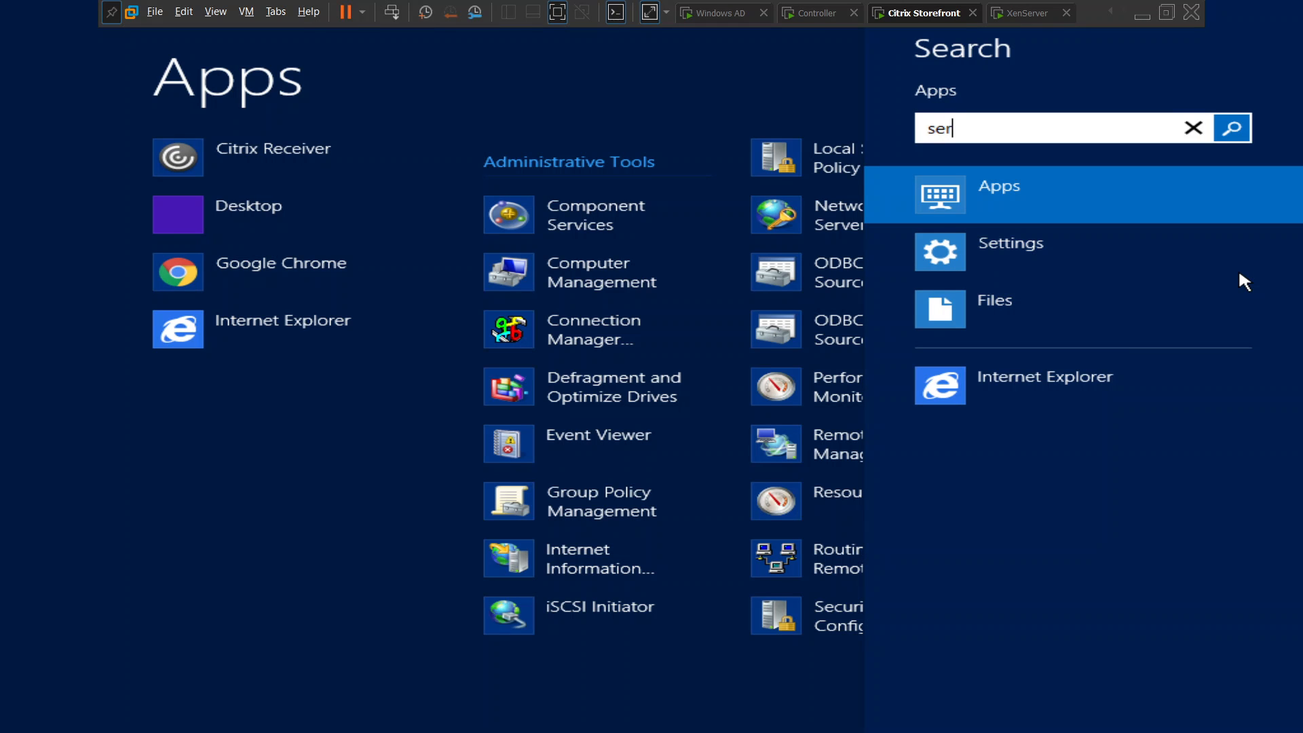
{"action": "type", "text": "v"}
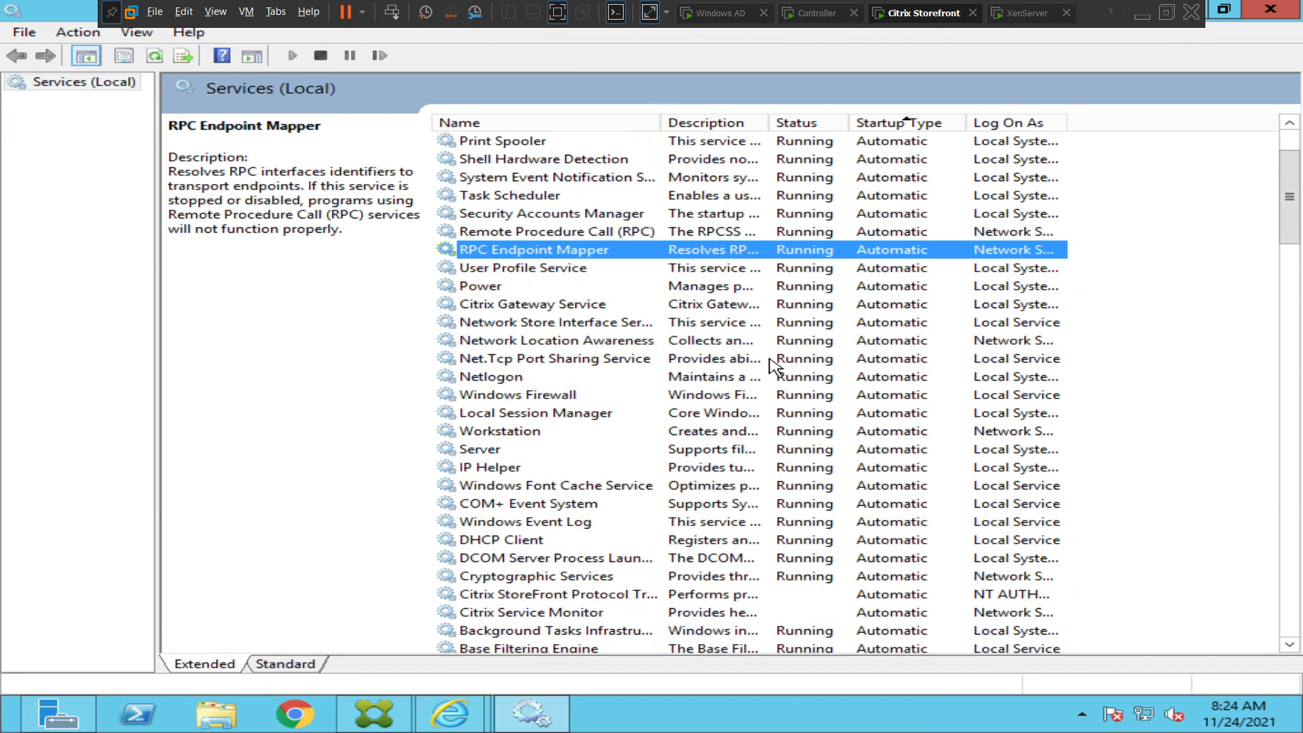
{"action": "scroll", "scroll_direction": "down", "scroll_amount": 3}
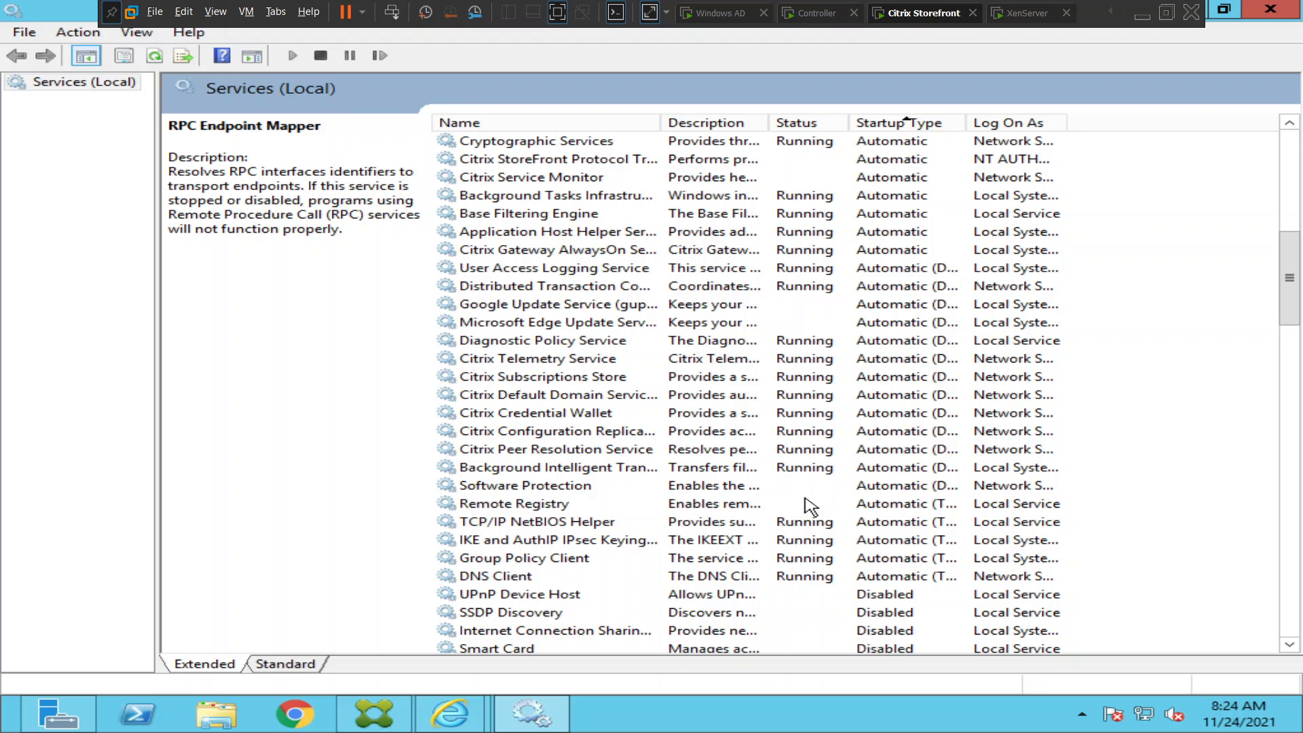
{"action": "mouse_move", "coordinate": [549, 382]}
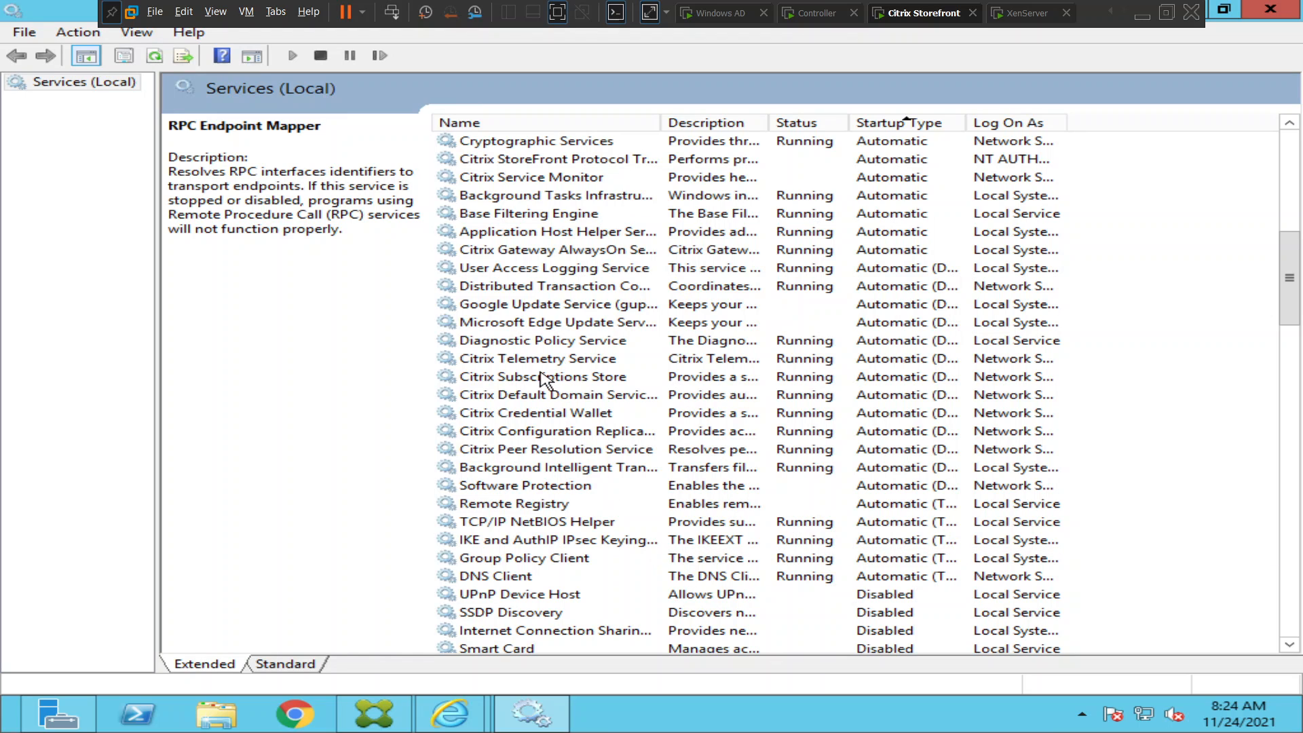
{"action": "left_click", "coordinate": [531, 358]}
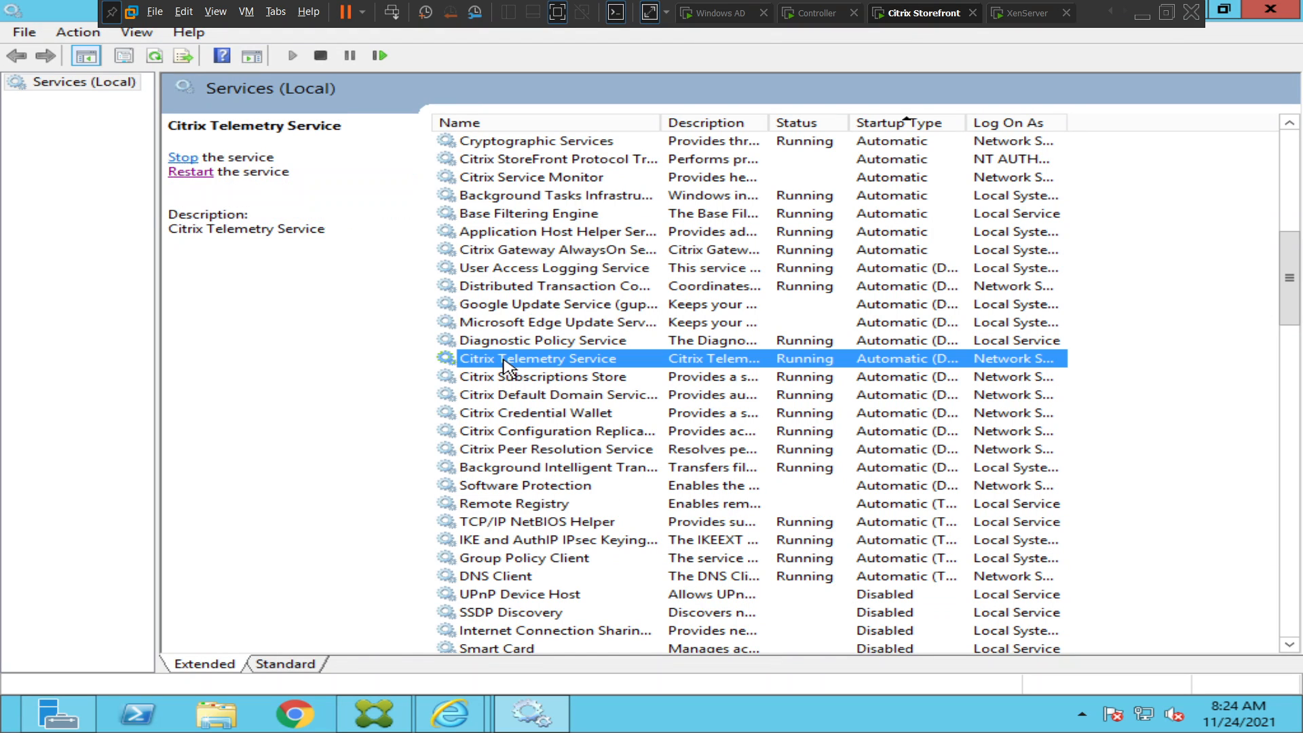
{"action": "left_click", "coordinate": [526, 376]}
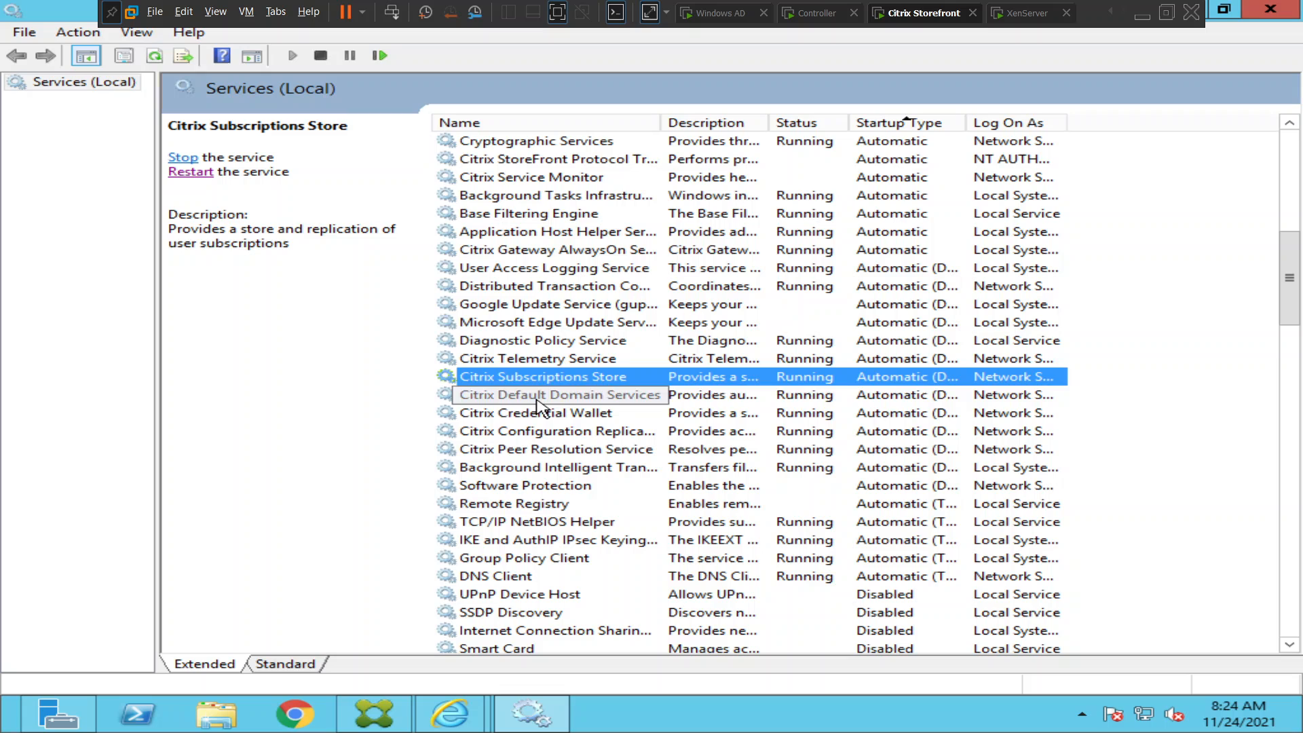
{"action": "left_click", "coordinate": [558, 394]}
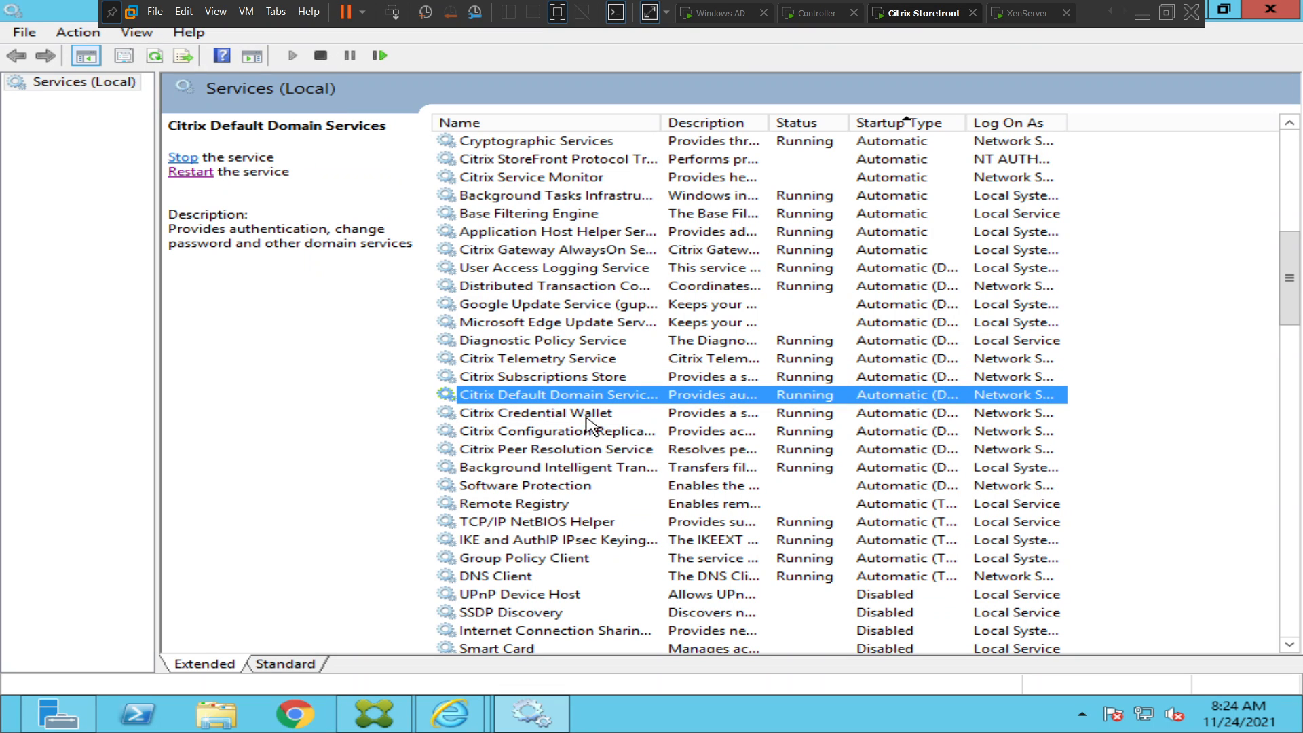
{"action": "left_click", "coordinate": [551, 431]}
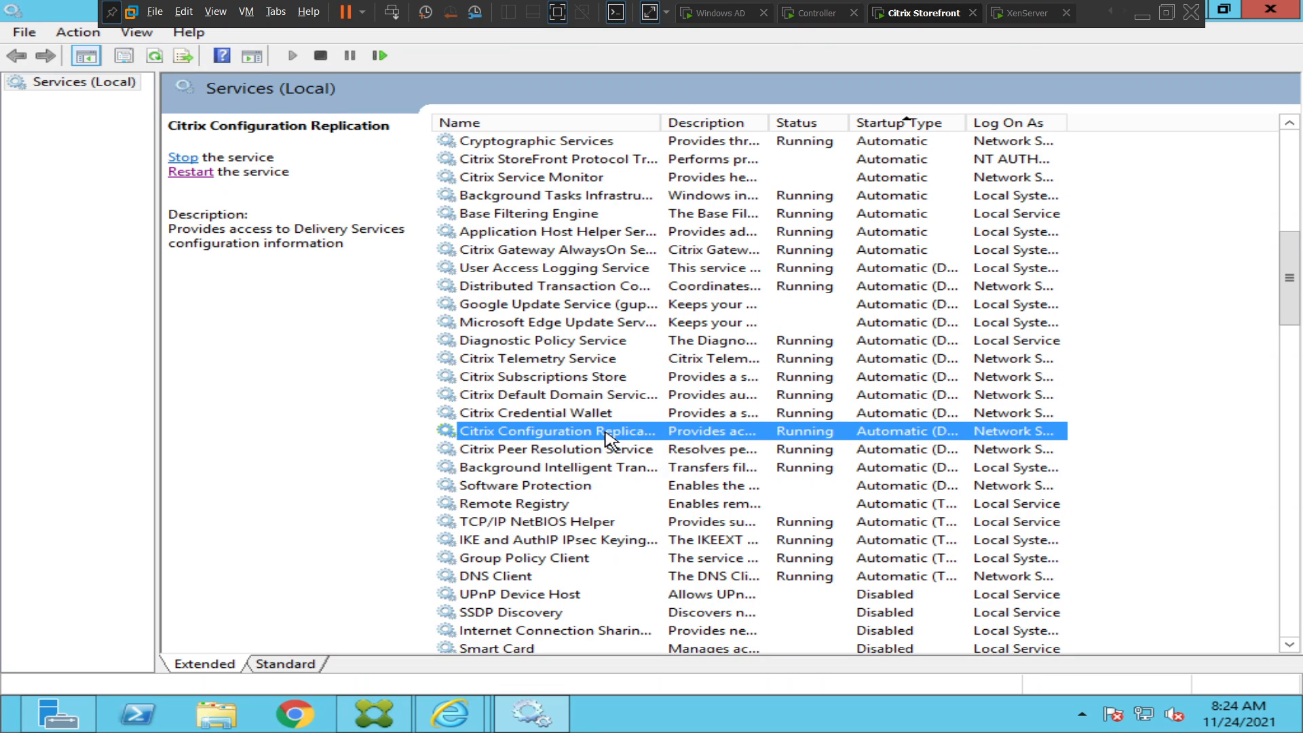
{"action": "left_click", "coordinate": [556, 449]}
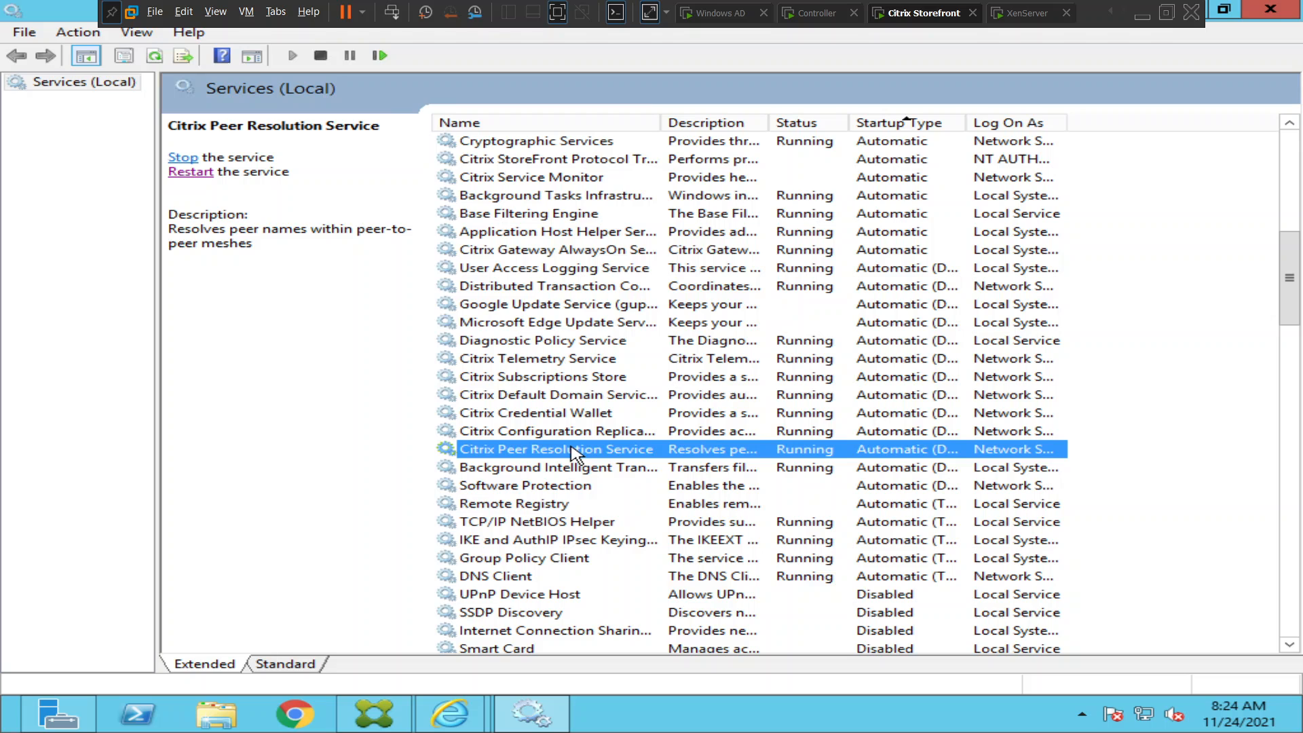
{"action": "mouse_move", "coordinate": [603, 445]}
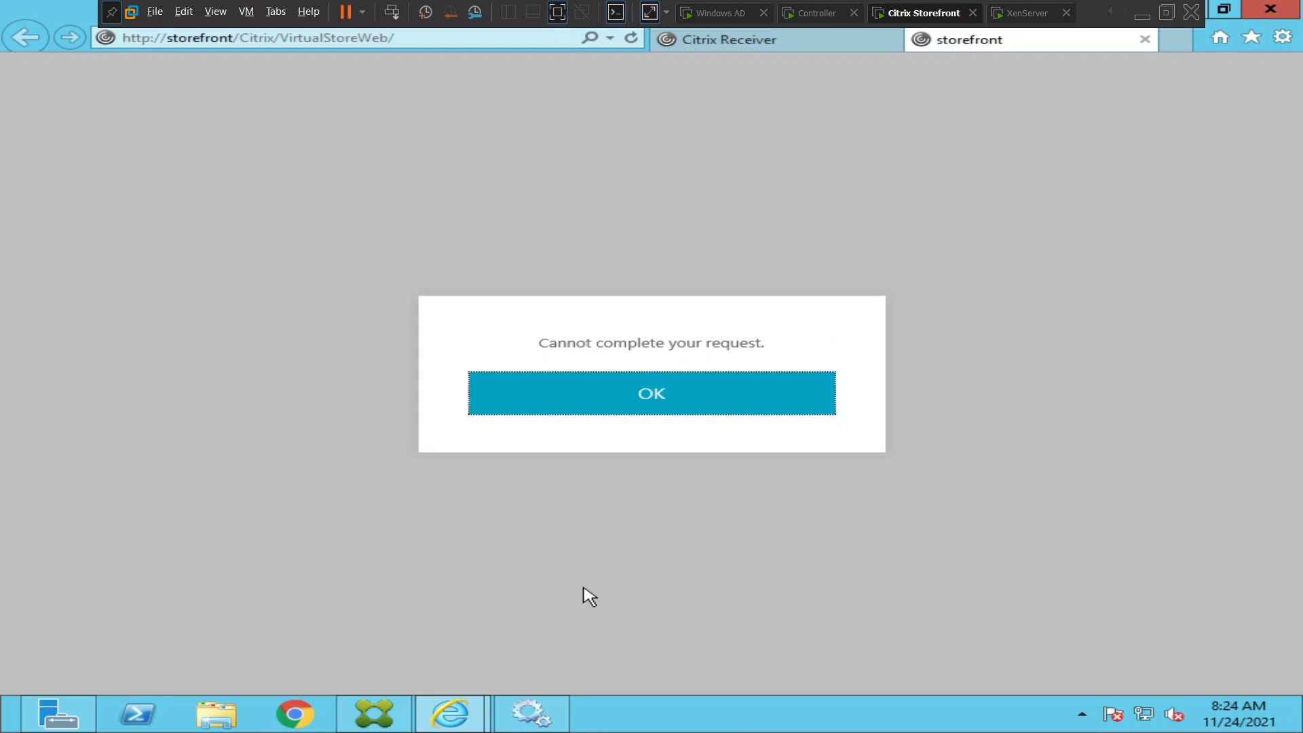
{"action": "mouse_move", "coordinate": [588, 606]}
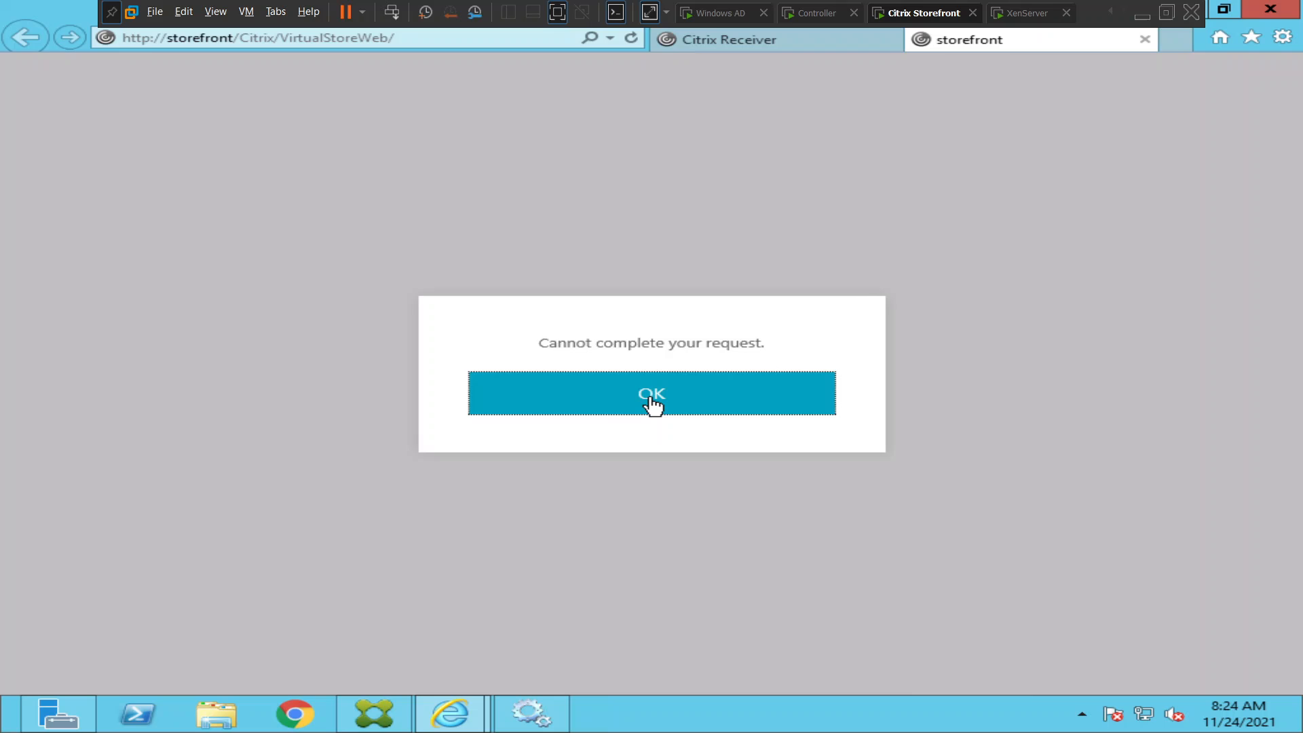
{"action": "mouse_move", "coordinate": [1151, 68]}
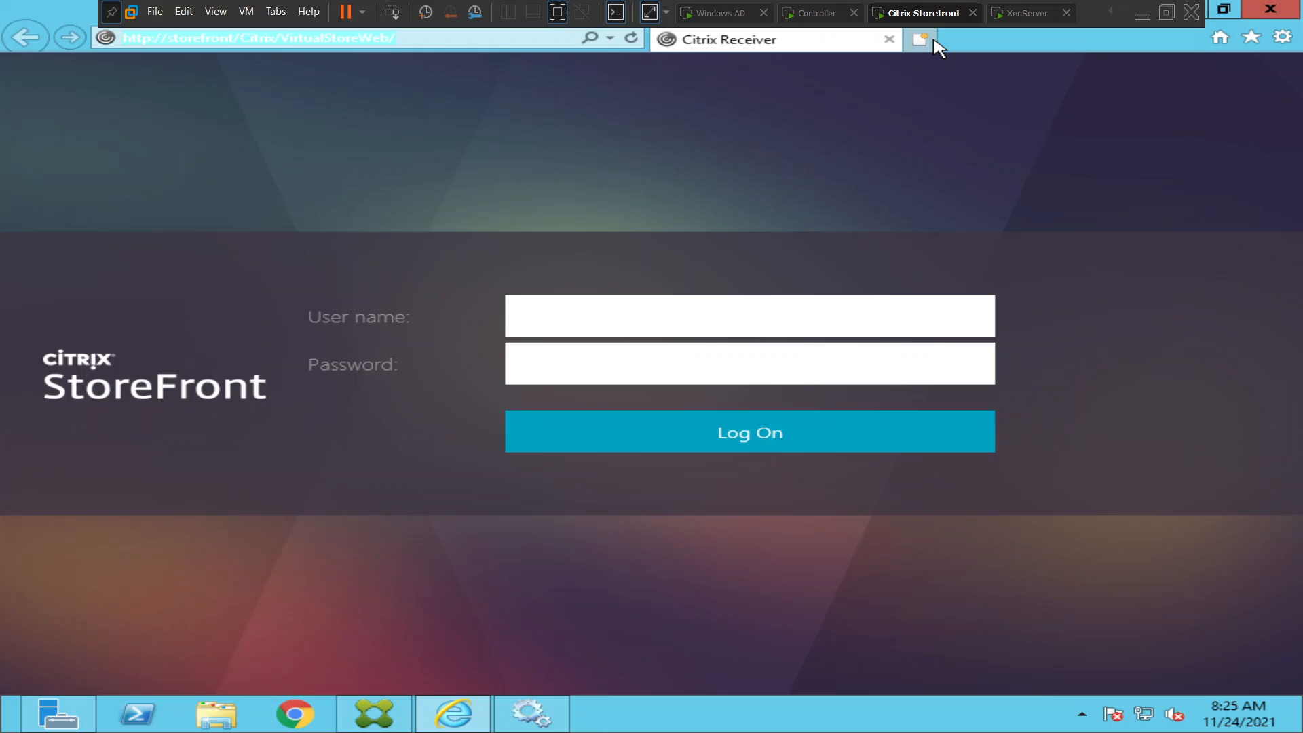
View the Citrix Receiver sign-in tab, then close it, leaving the StoreFront tab
{"action": "left_click", "coordinate": [919, 38]}
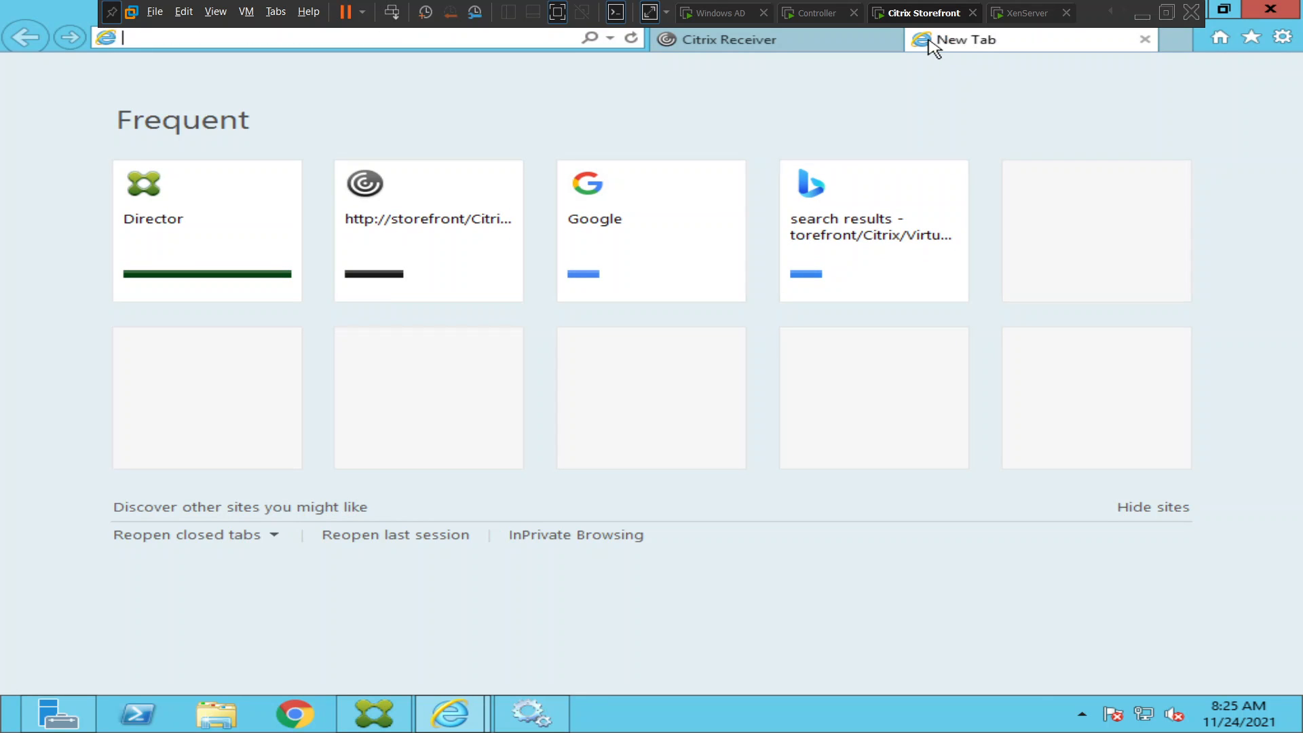
{"action": "left_click", "coordinate": [428, 218]}
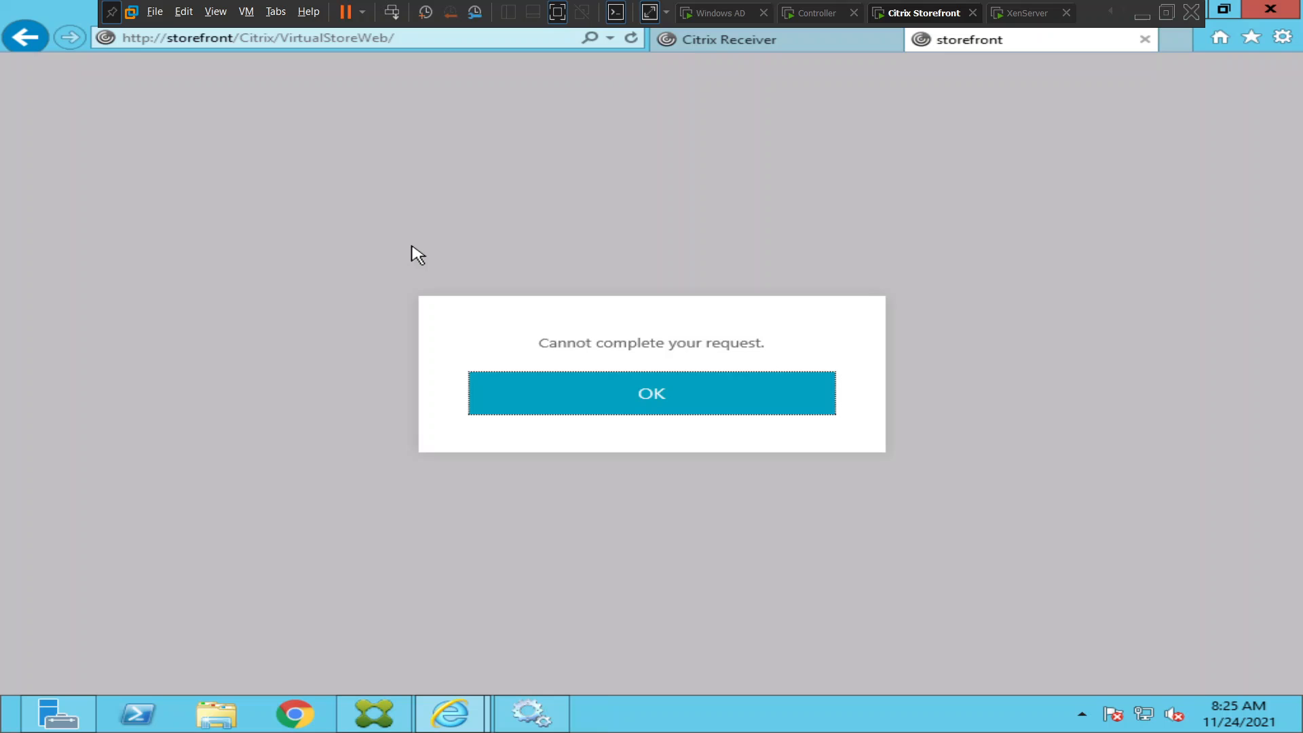
{"action": "left_click", "coordinate": [651, 394]}
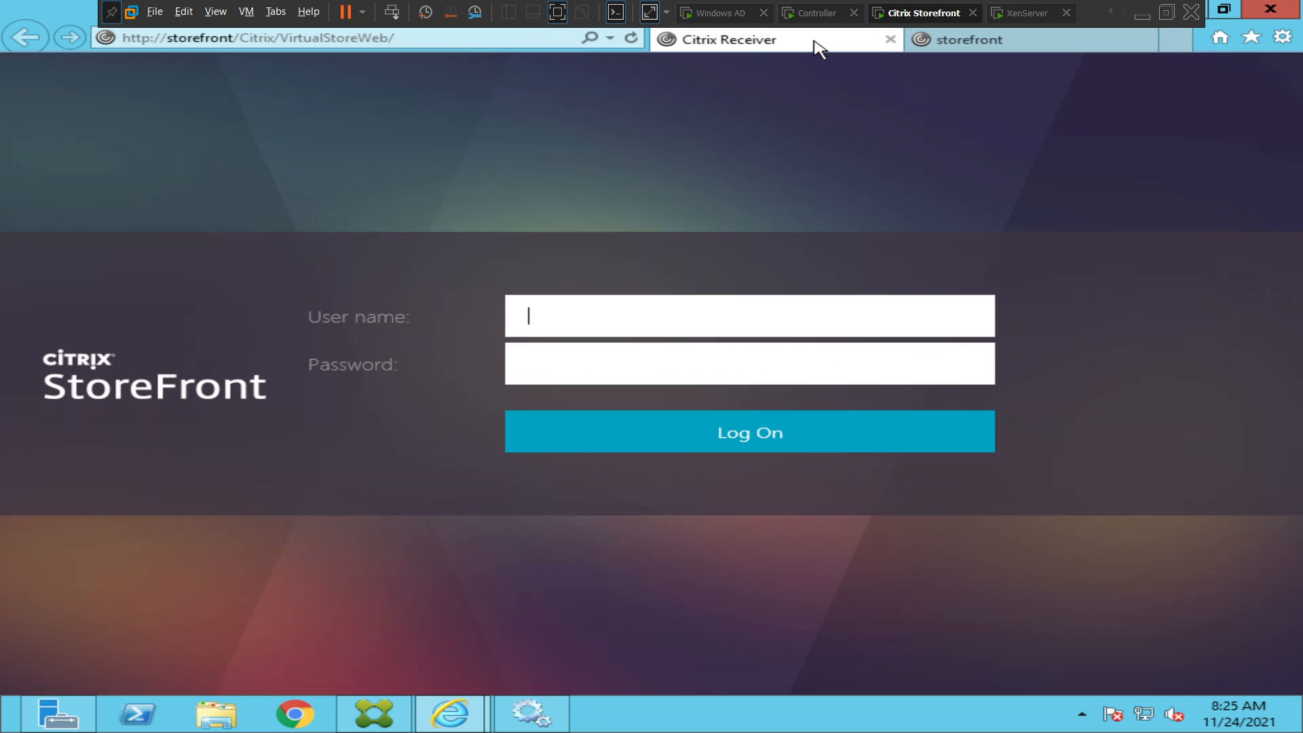
{"action": "mouse_move", "coordinate": [893, 32]}
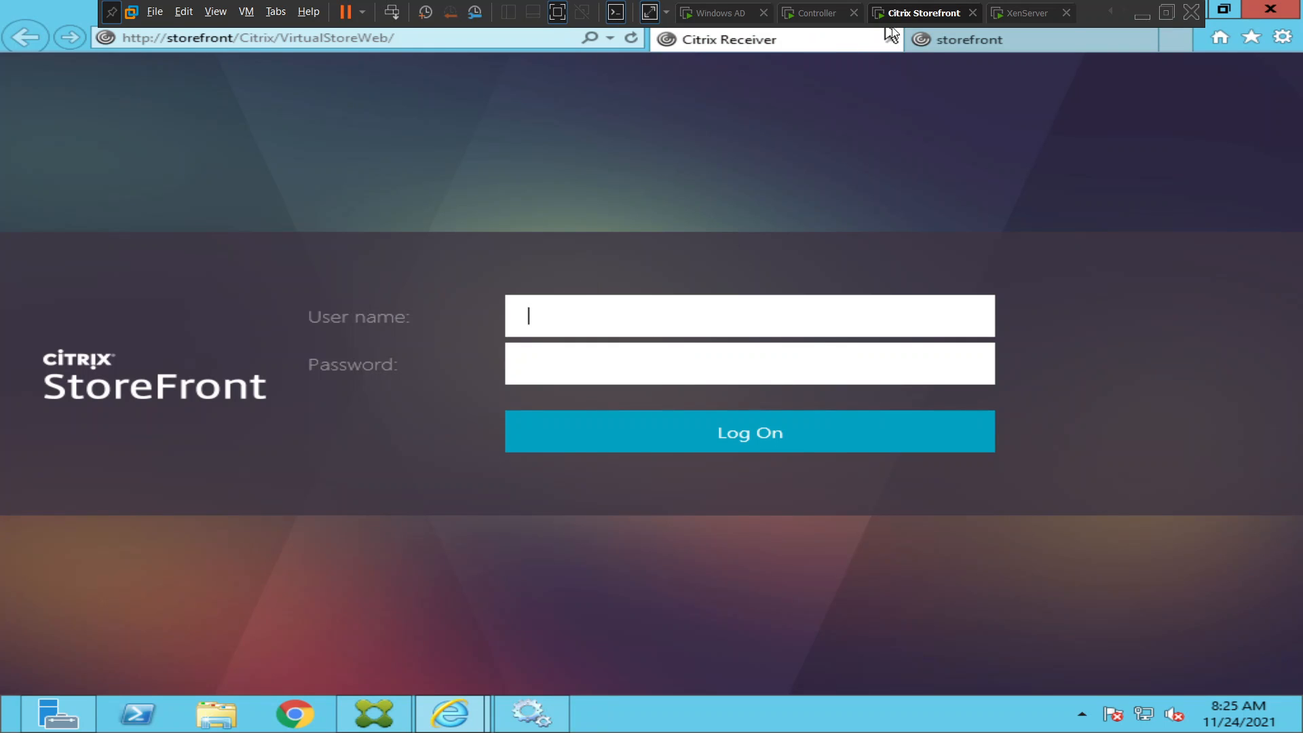
{"action": "left_click", "coordinate": [750, 432]}
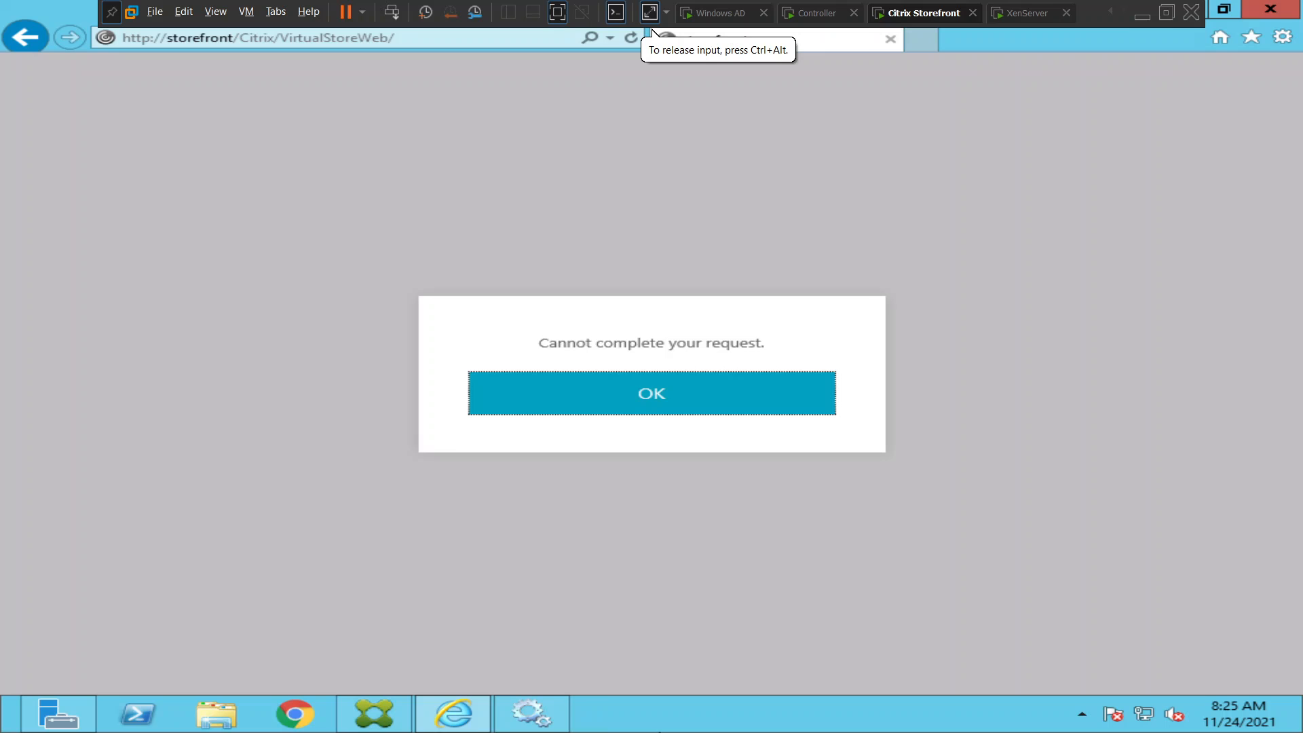
{"action": "mouse_move", "coordinate": [461, 61]}
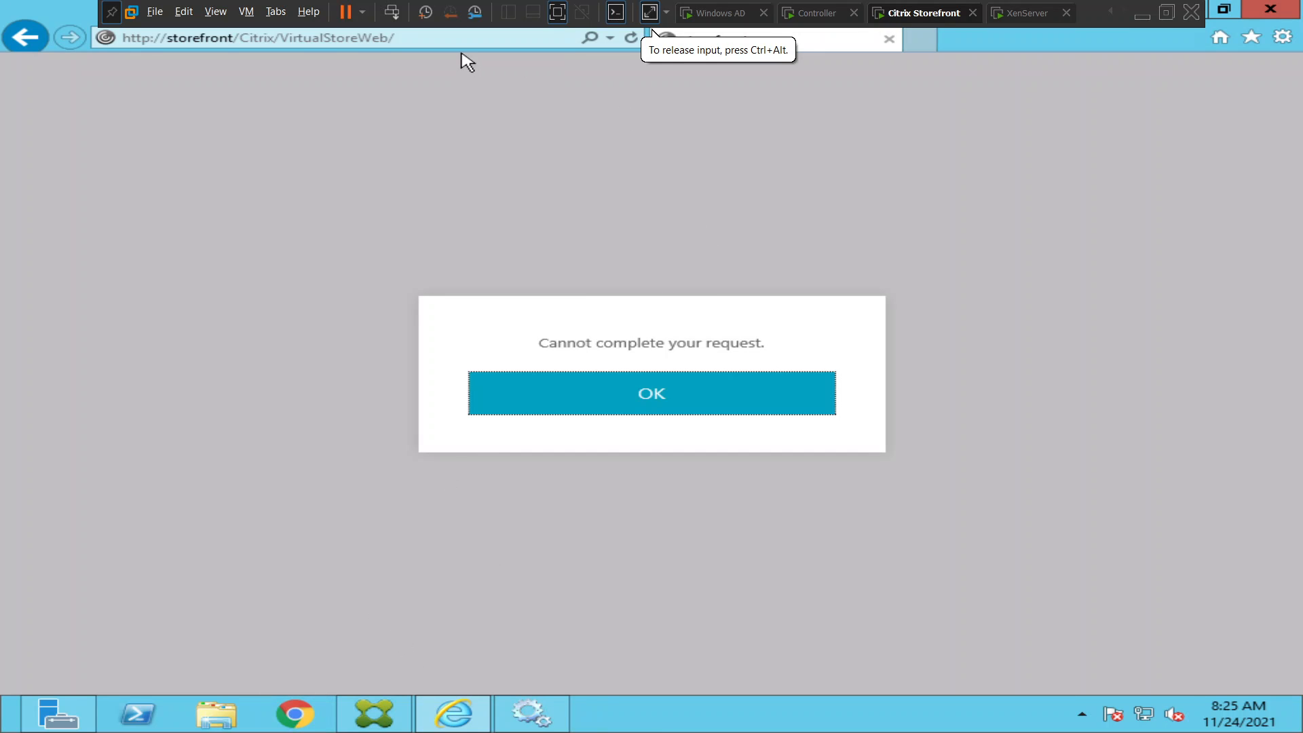
{"action": "mouse_move", "coordinate": [451, 36]}
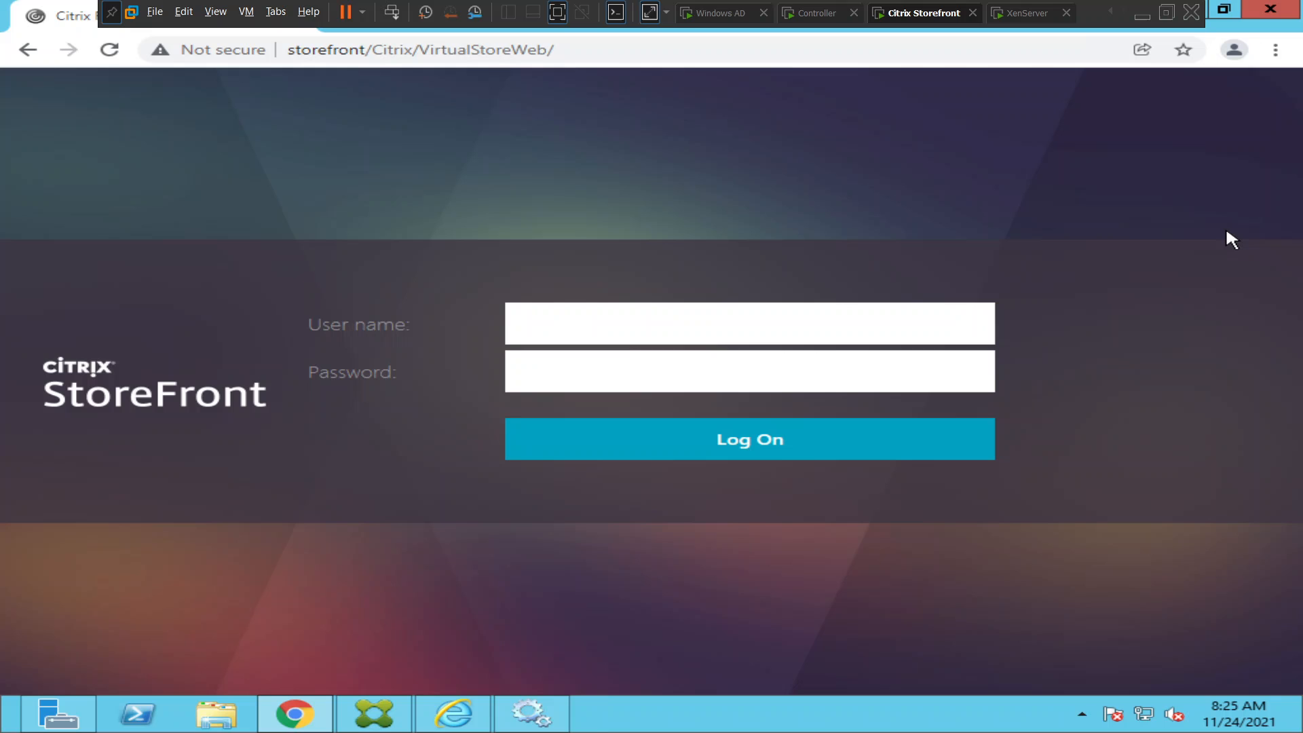
{"action": "mouse_move", "coordinate": [855, 300]}
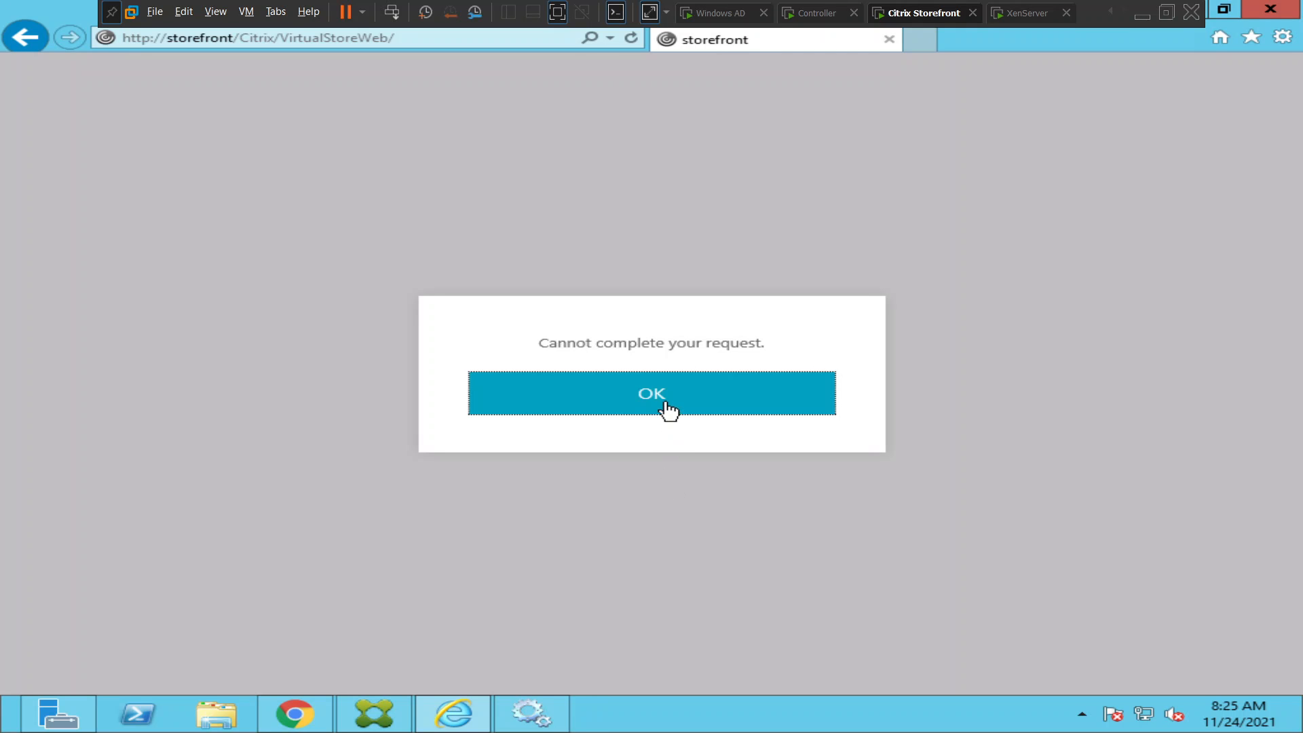
Dismiss the IE error and log on to StoreFront in Chrome as administrator
{"action": "left_click", "coordinate": [654, 393]}
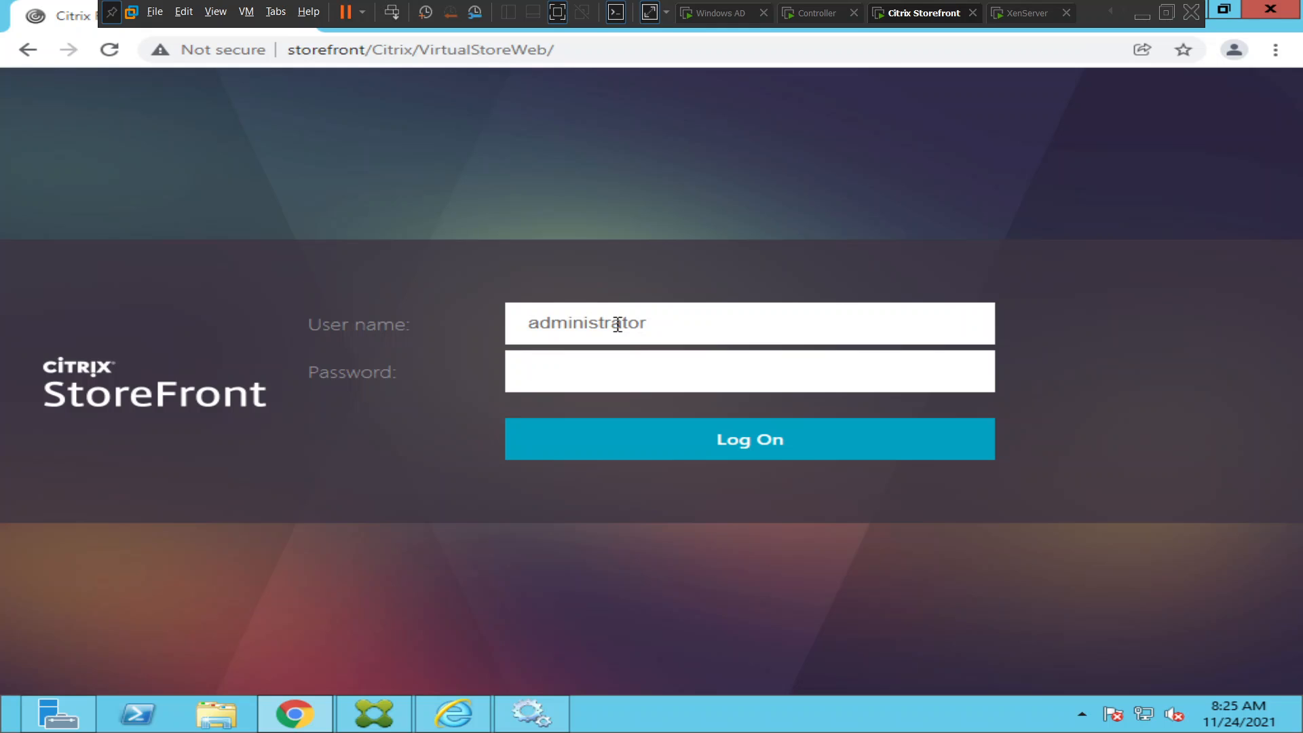
{"action": "type", "text": "password"}
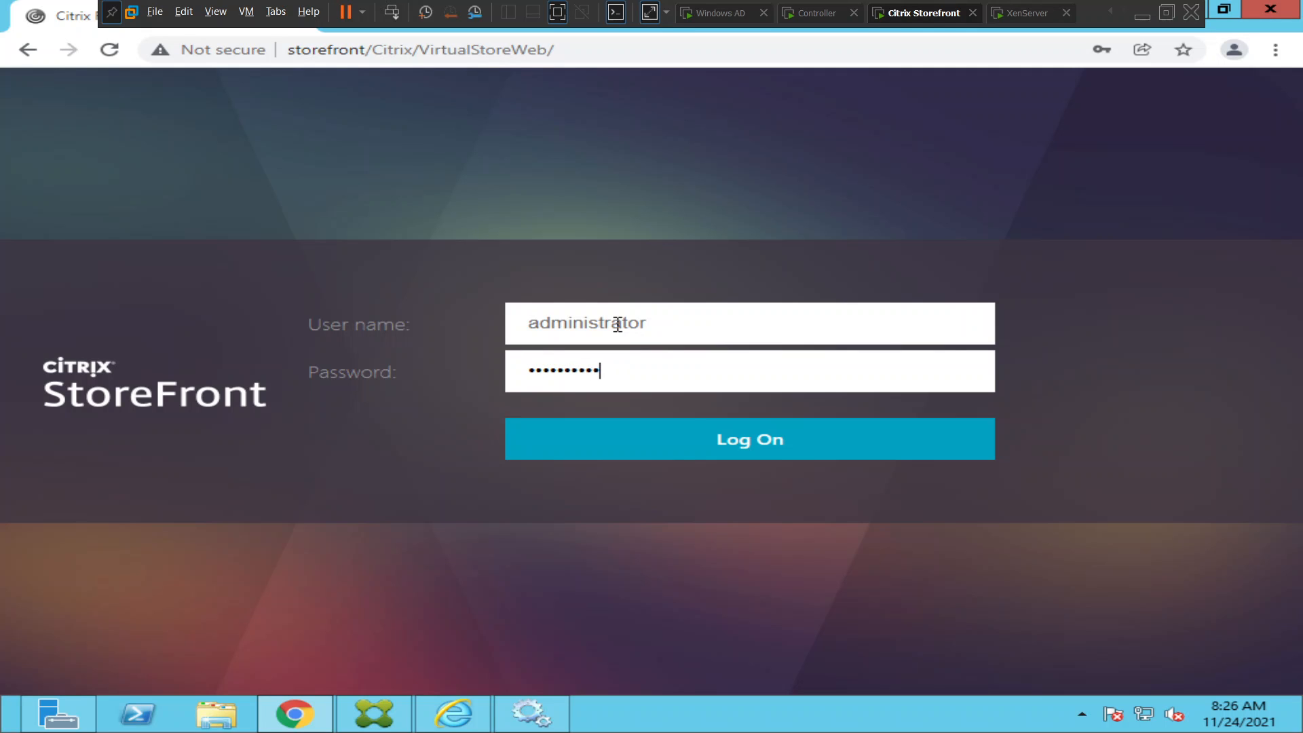
{"action": "left_click", "coordinate": [750, 439]}
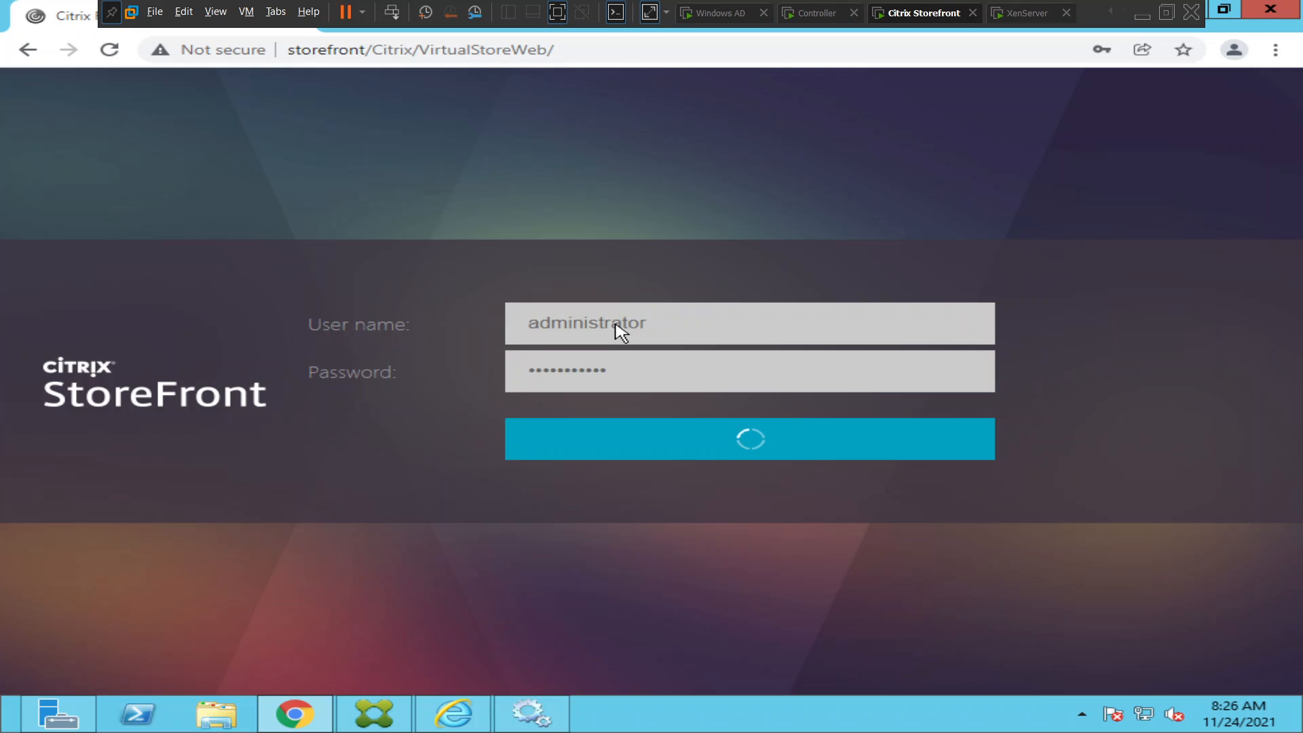
{"action": "left_click", "coordinate": [752, 440]}
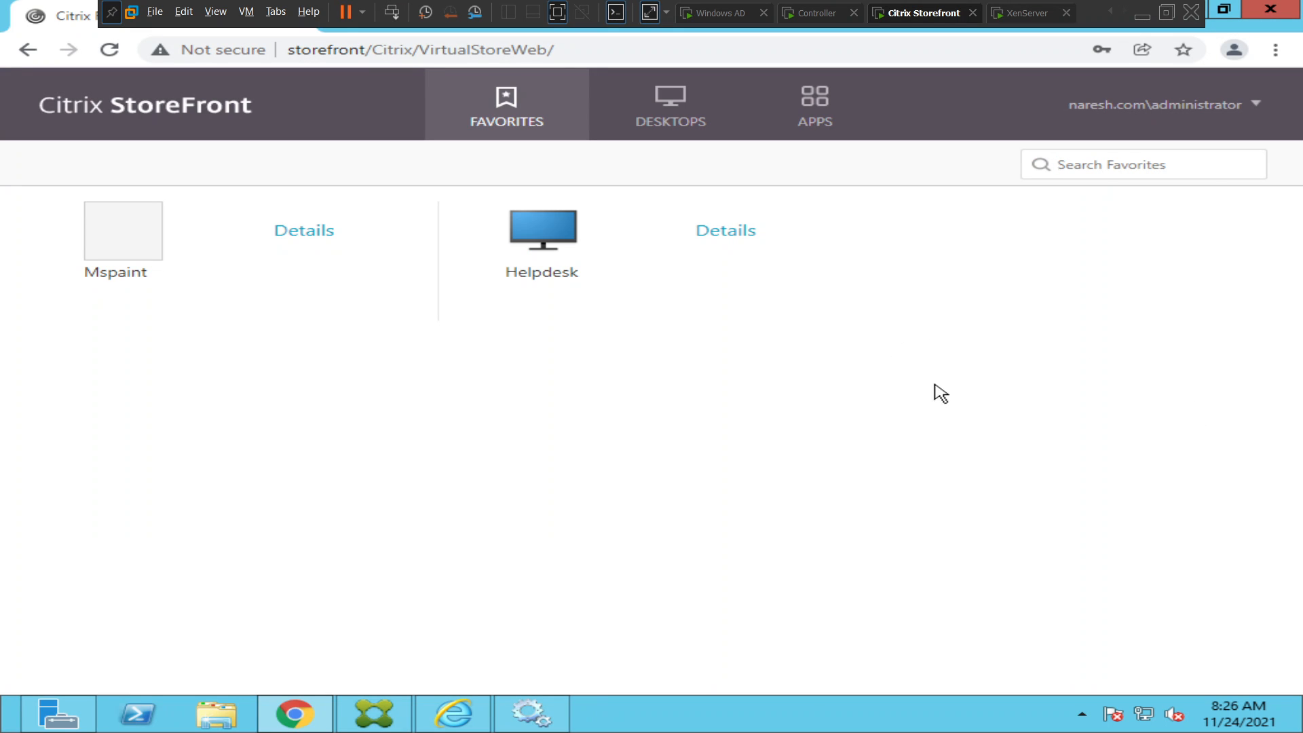
Check Chrome's Desktops tab, then return to Internet Explorer's StoreFront window
{"action": "left_click", "coordinate": [670, 104]}
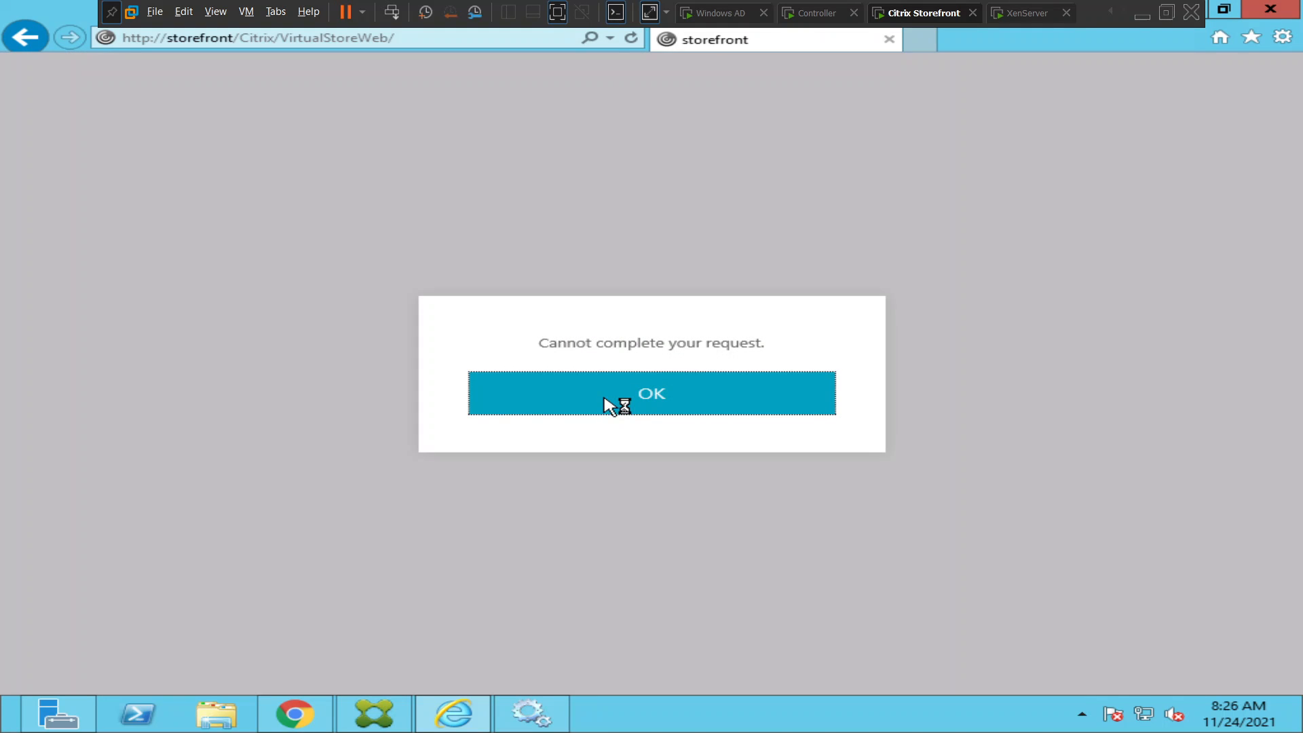
{"action": "mouse_move", "coordinate": [1270, 10]}
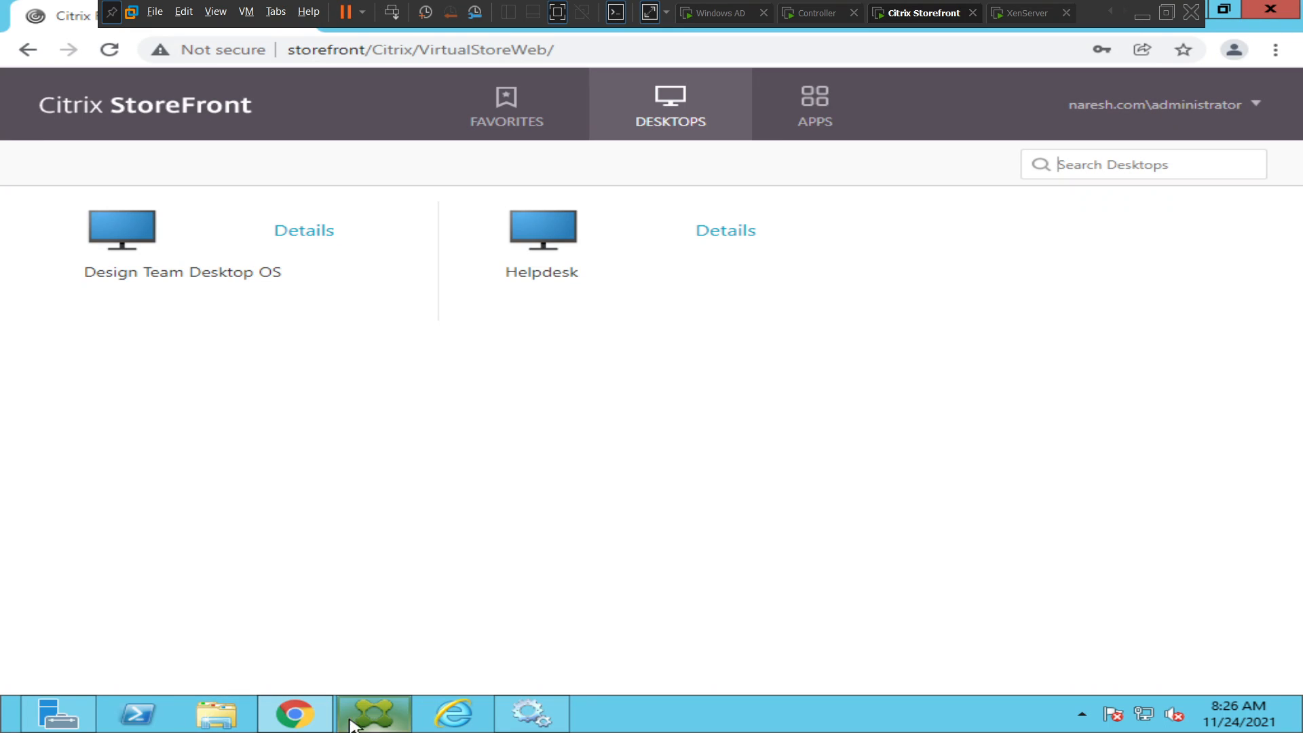
{"action": "left_click", "coordinate": [461, 713]}
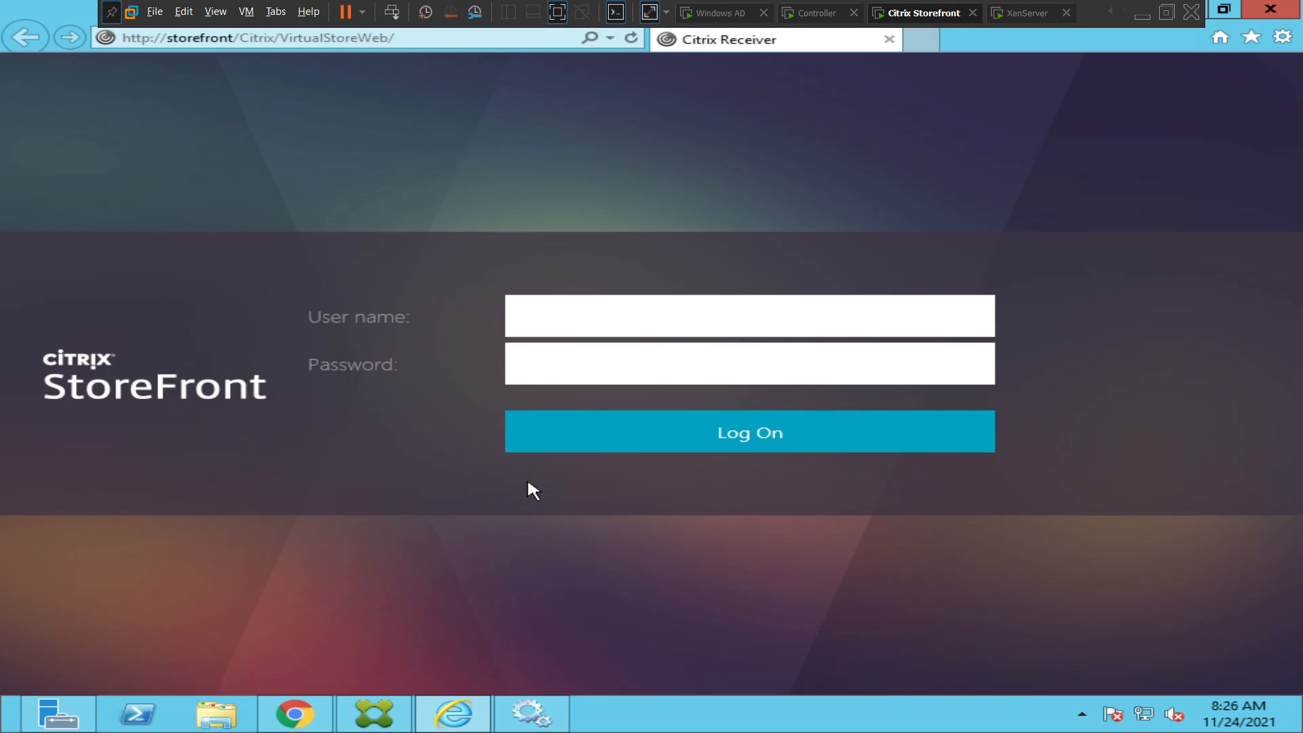
Enter administrator credentials in Internet Explorer's StoreFront logon page and submit
{"action": "type", "text": "administrator"}
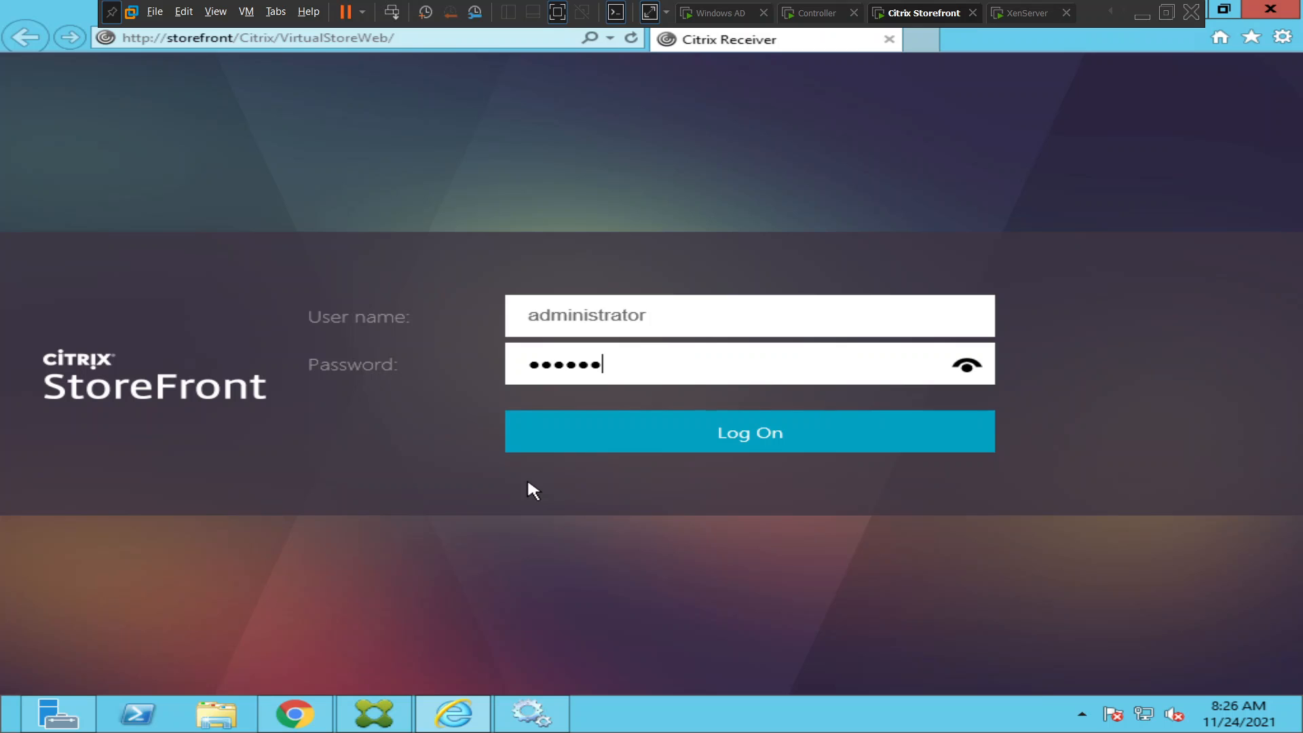
{"action": "left_click", "coordinate": [750, 433]}
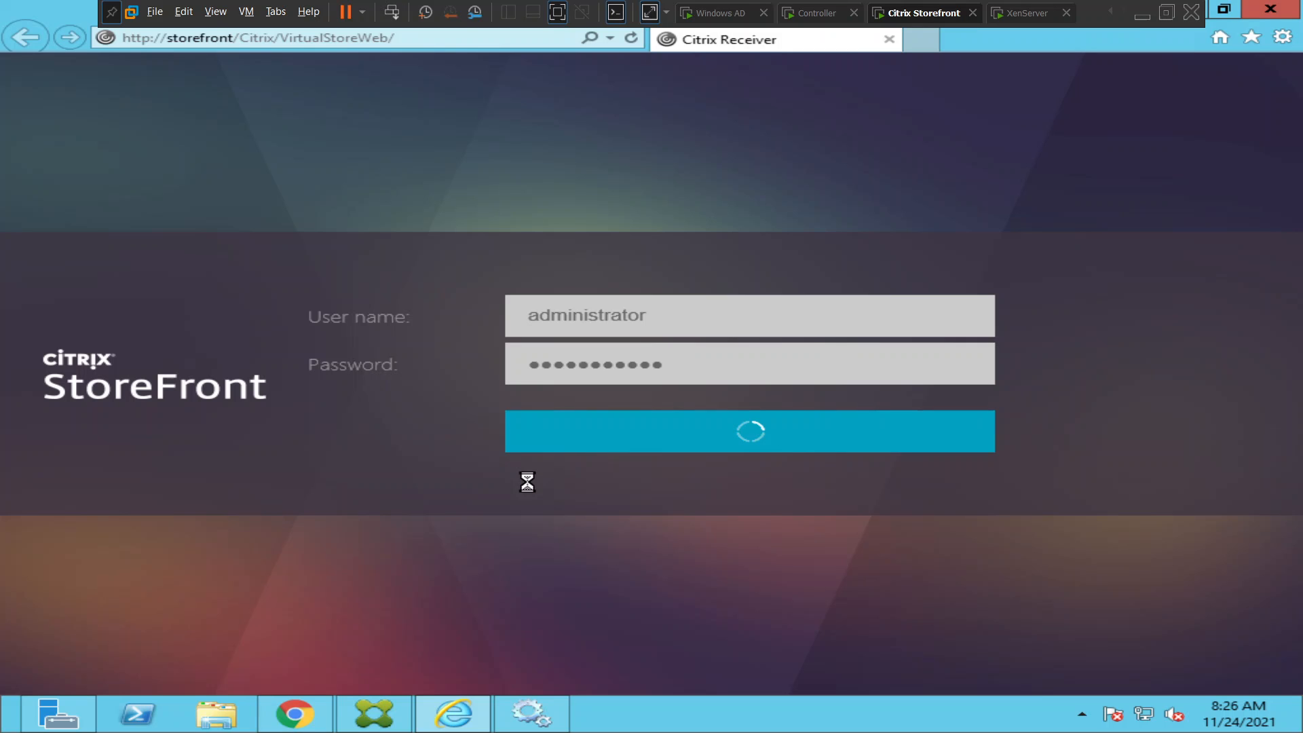
{"action": "left_click", "coordinate": [746, 431]}
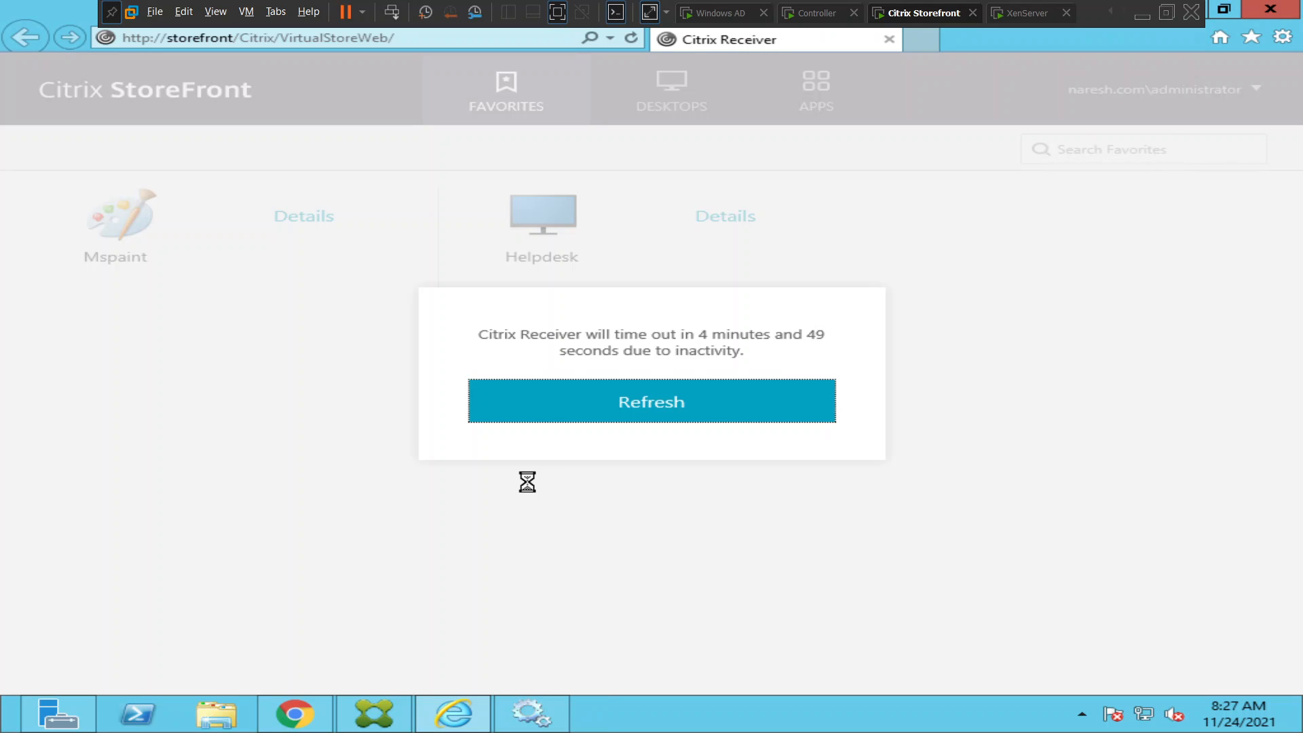
Refresh the inactivity timeout notice to reveal Favorites with Mspaint and Helpdesk
{"action": "left_click", "coordinate": [651, 402]}
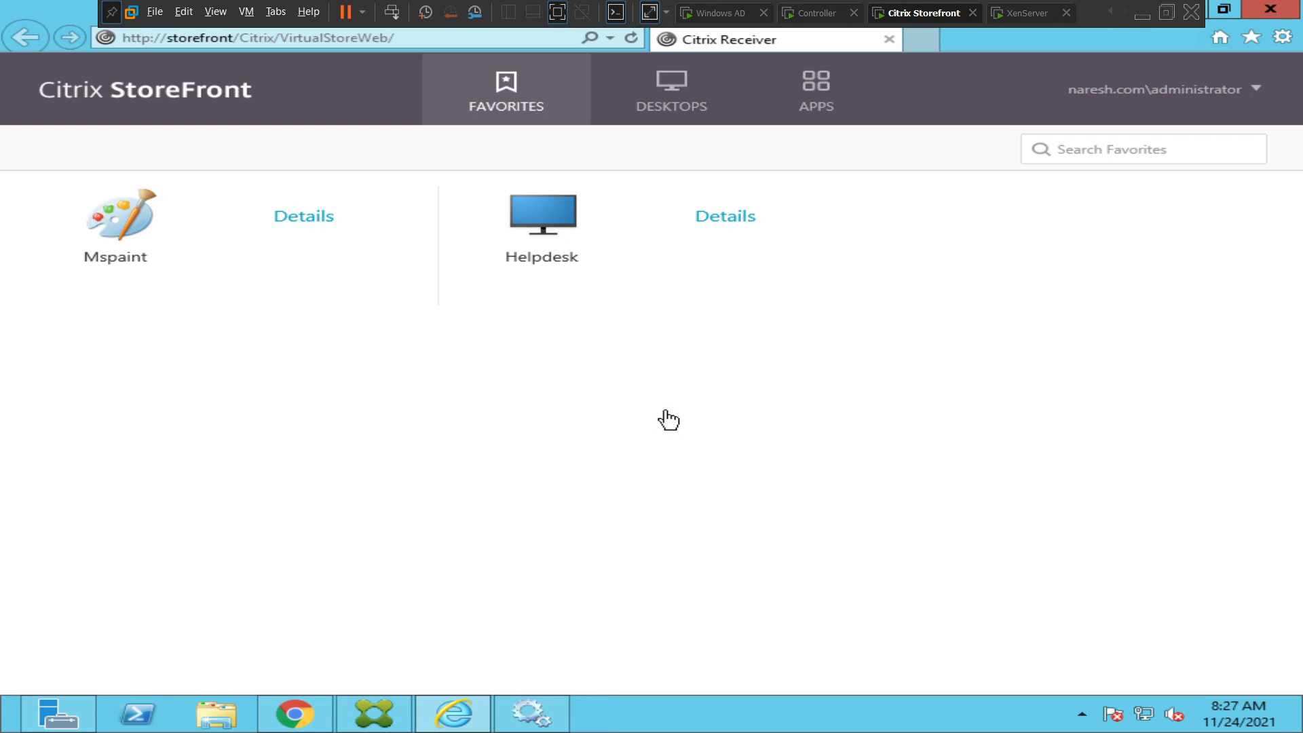